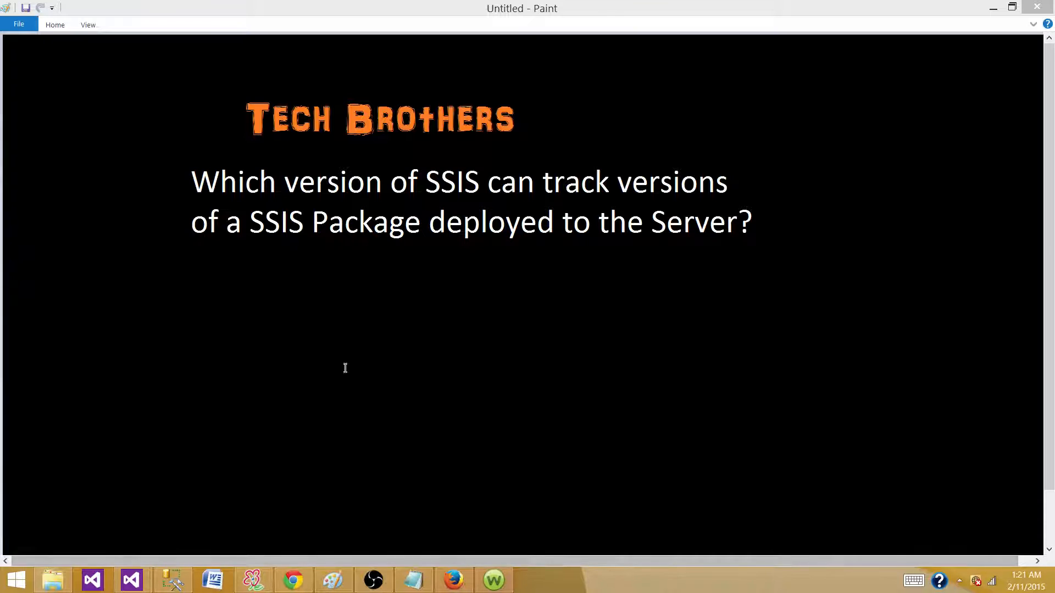
mouse_move(130, 559)
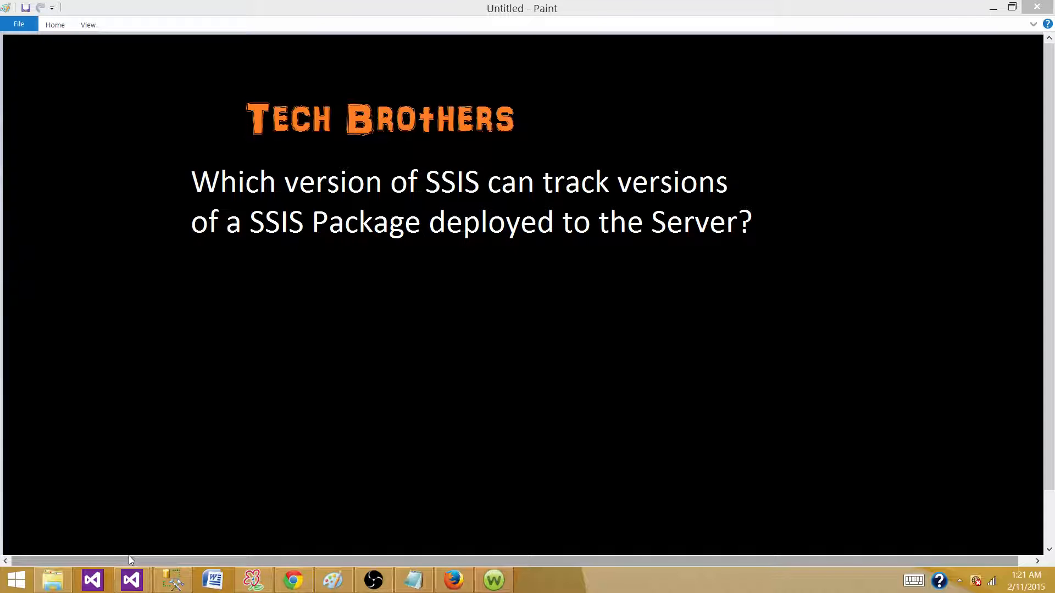
mouse_move(131, 580)
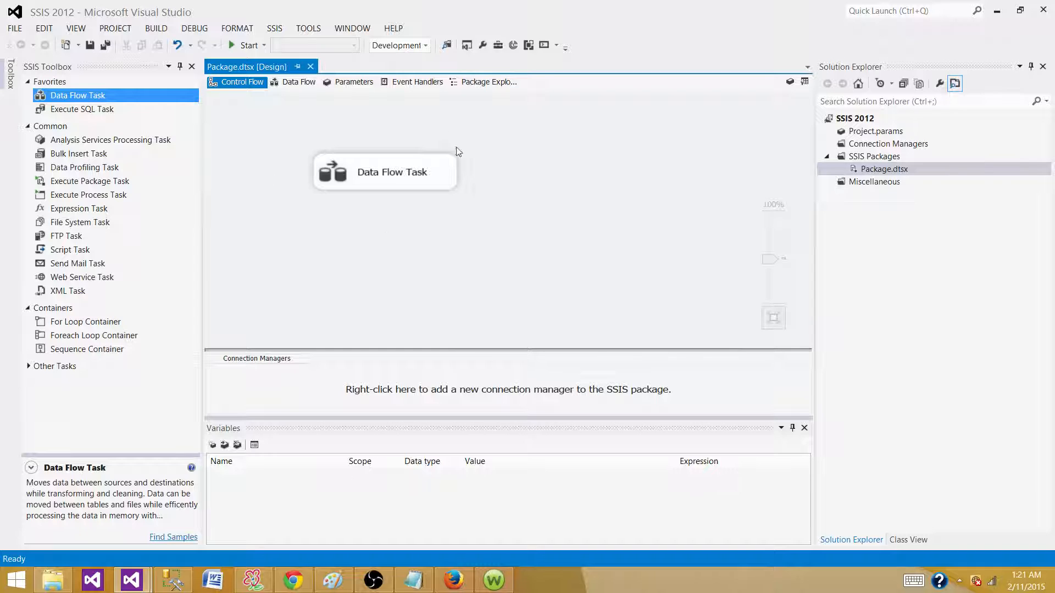
mouse_move(562, 155)
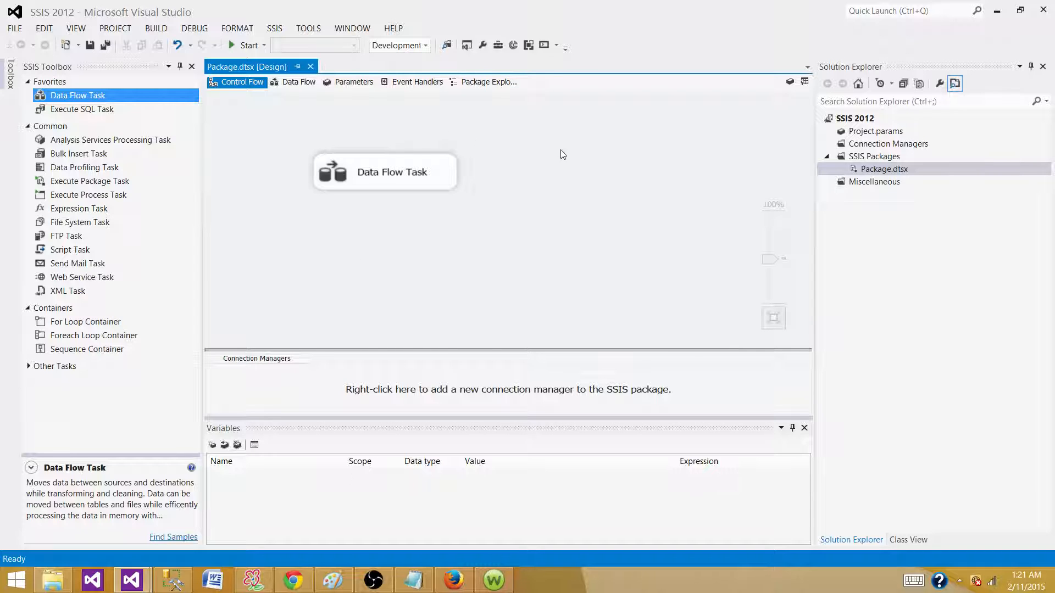
mouse_move(619, 183)
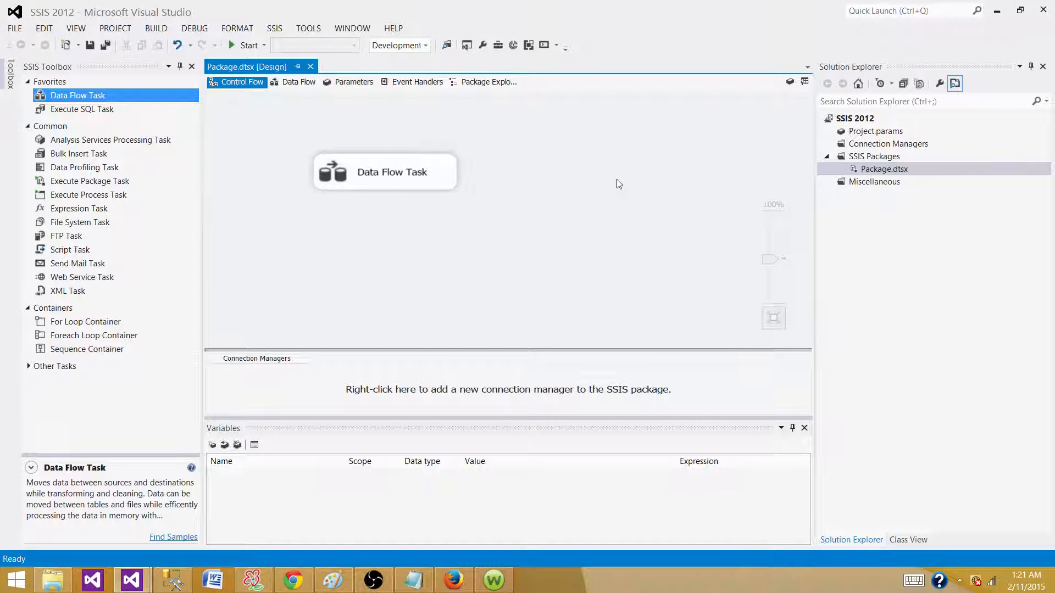
mouse_move(858, 126)
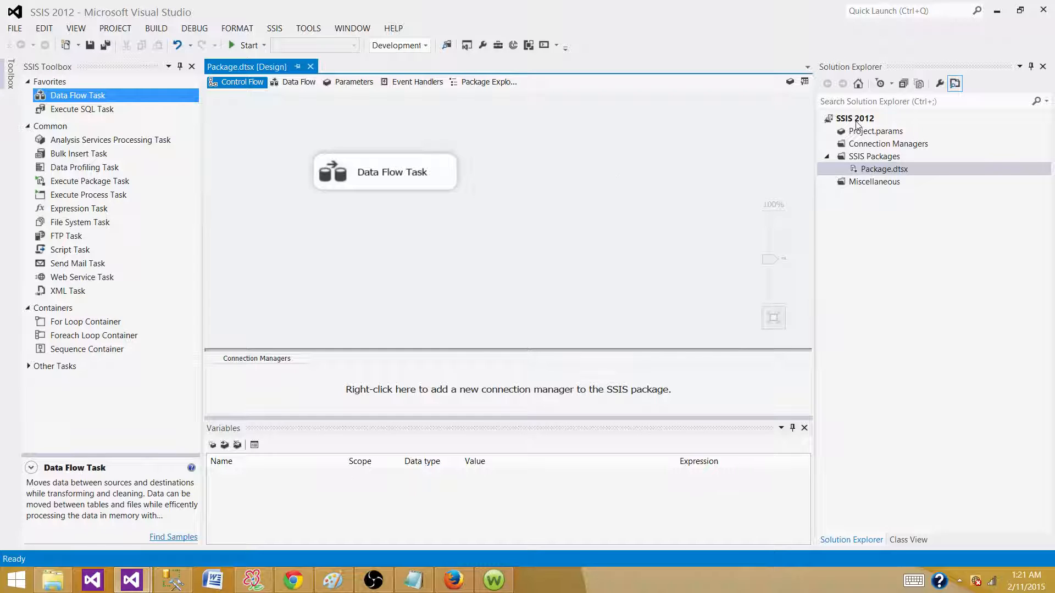
Review the package's control flow, then select the SSISDB catalog under Integration Services Catalogs in SSMS
click(883, 169)
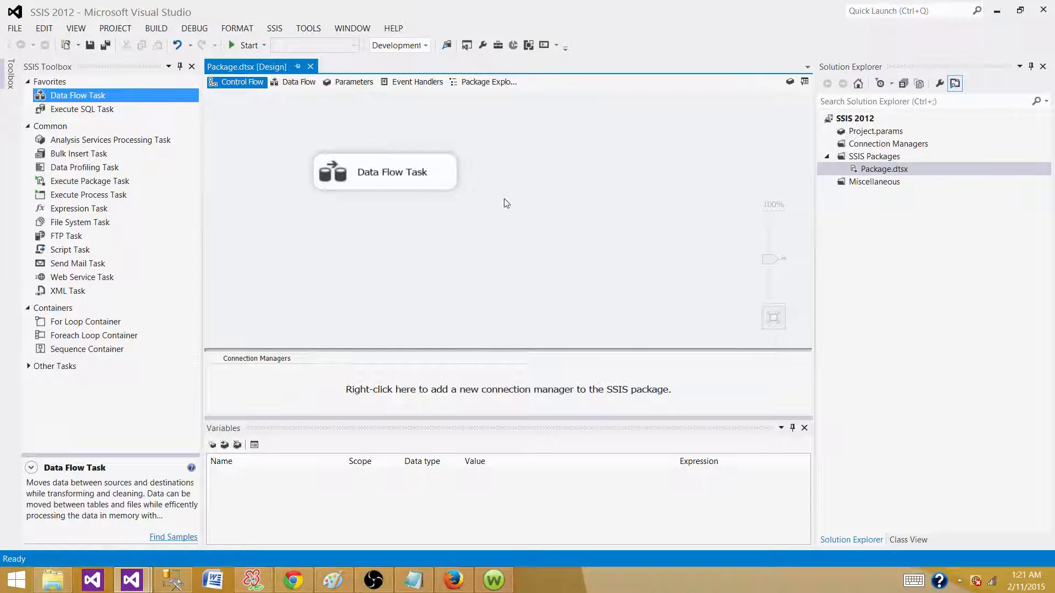
mouse_move(369, 169)
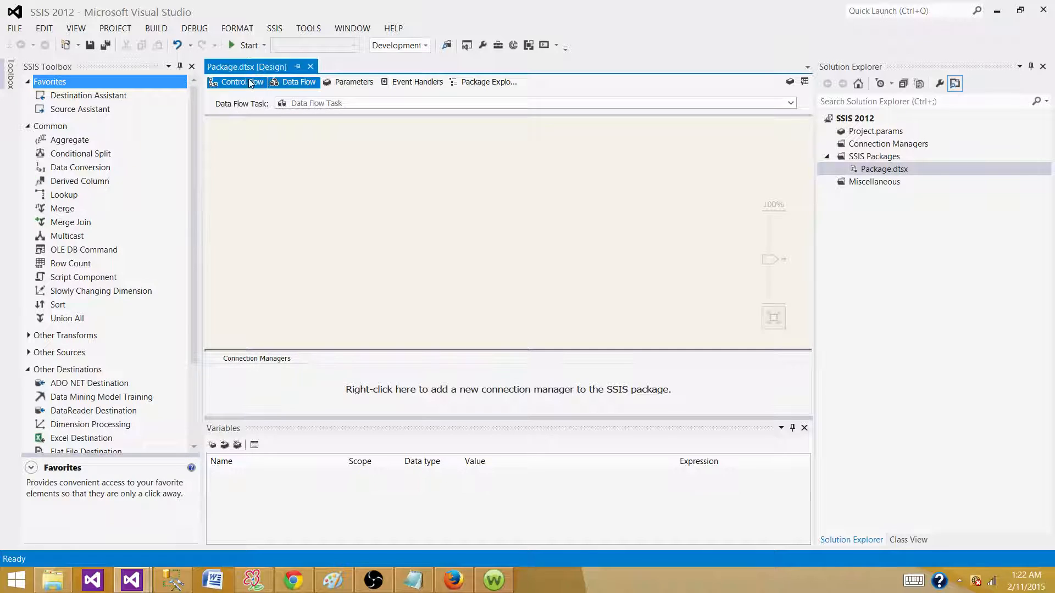
click(240, 81)
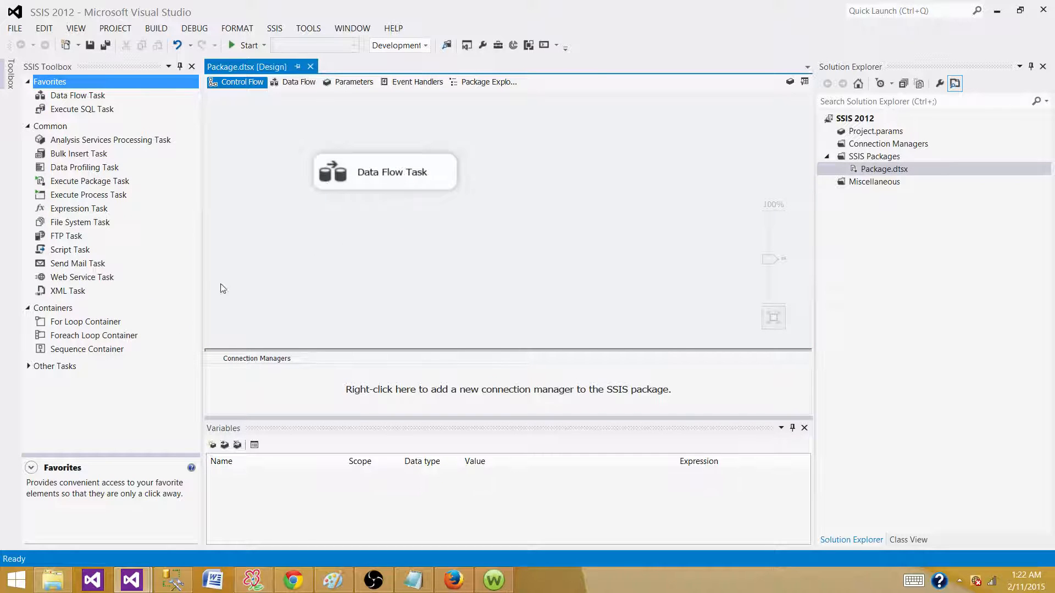
click(172, 579)
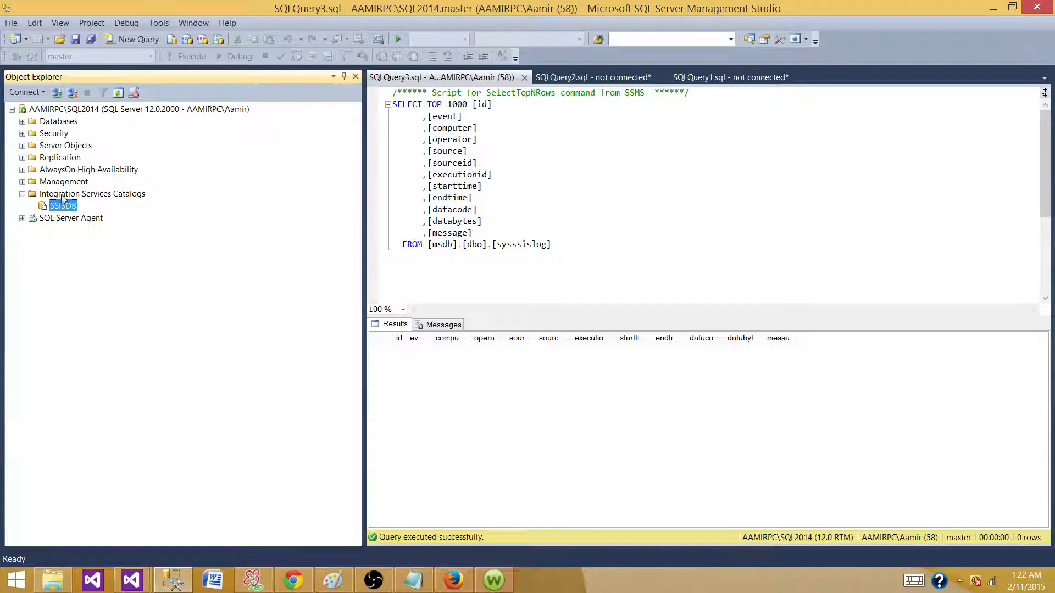
click(93, 193)
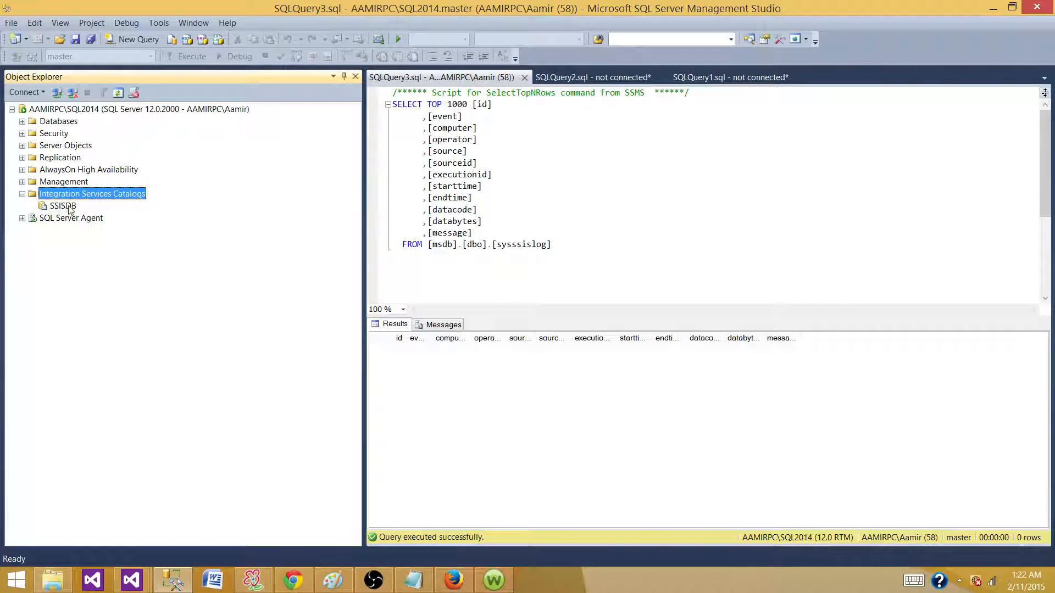
click(63, 205)
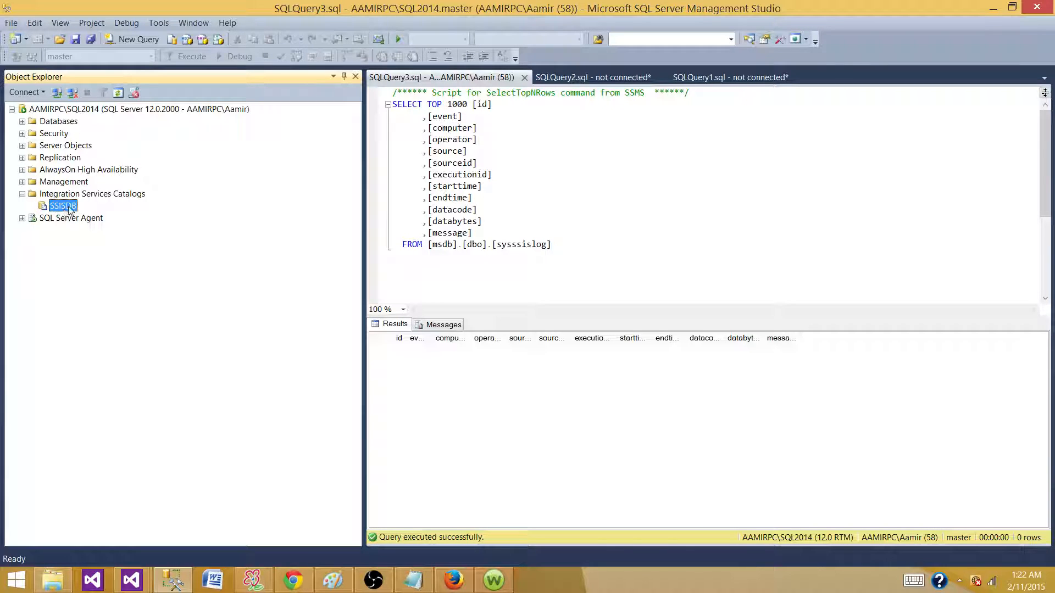
right_click(61, 206)
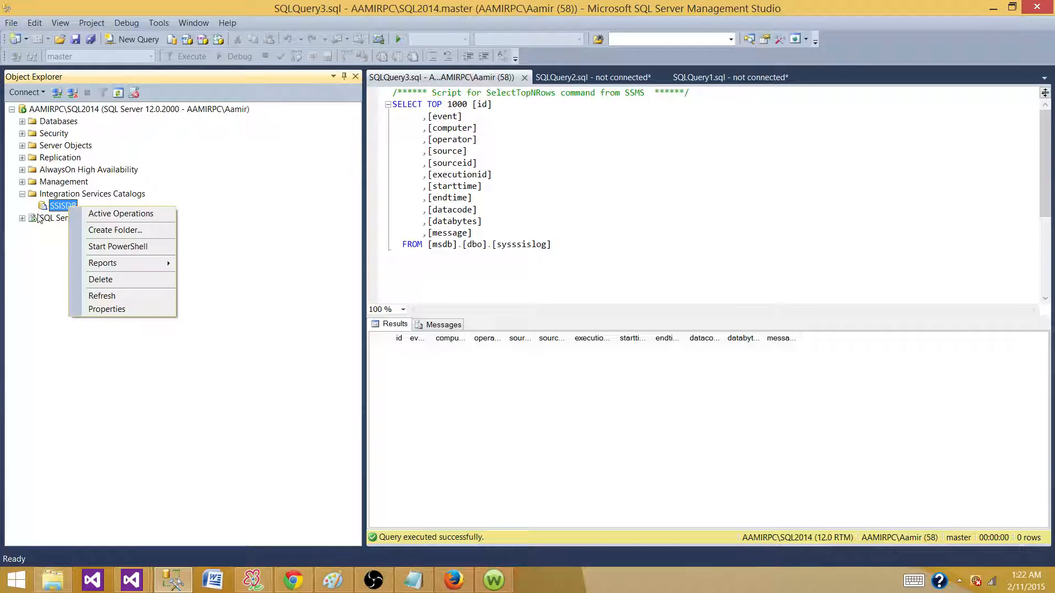
mouse_move(115, 229)
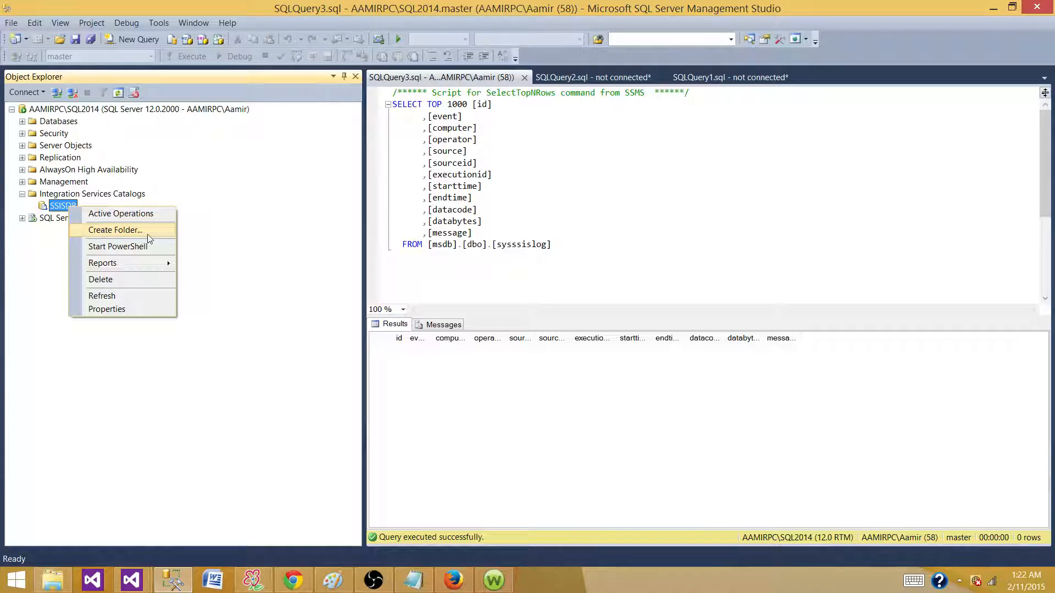
mouse_move(125, 235)
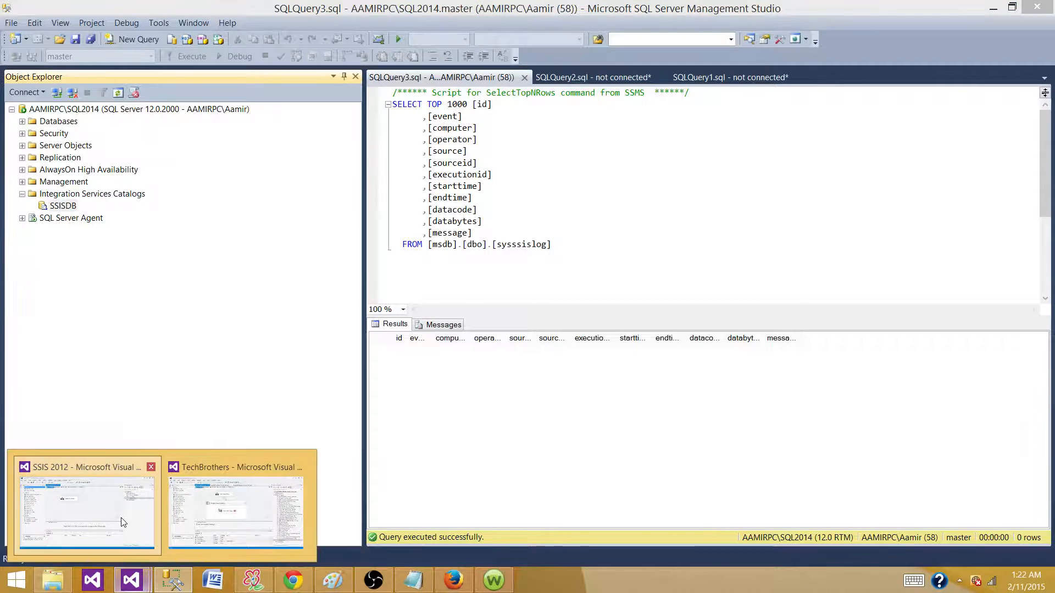
Build the SSIS 2012 project from Solution Explorer in Visual Studio
click(87, 511)
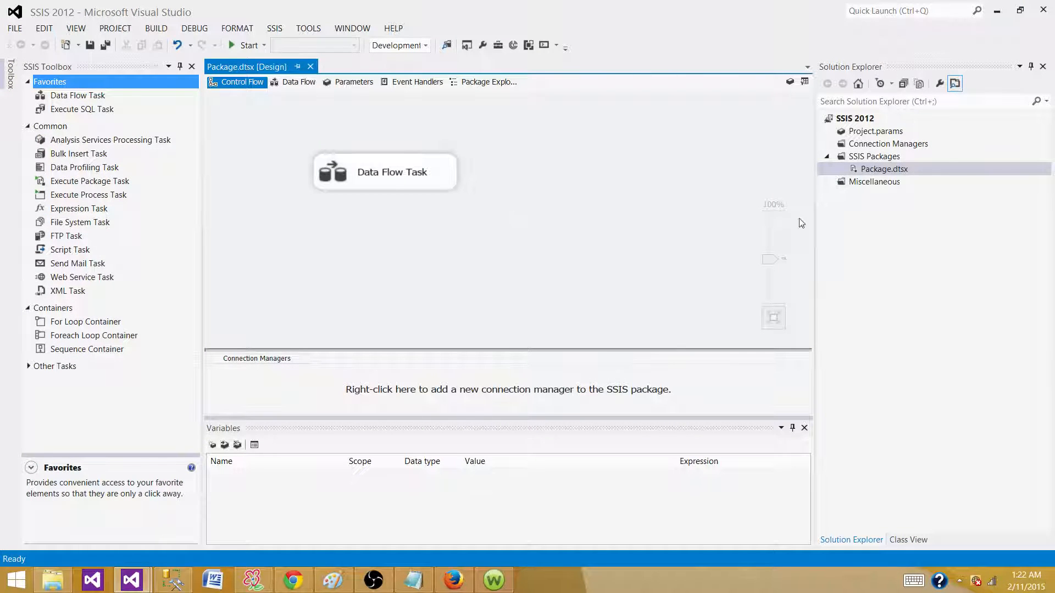
mouse_move(697, 180)
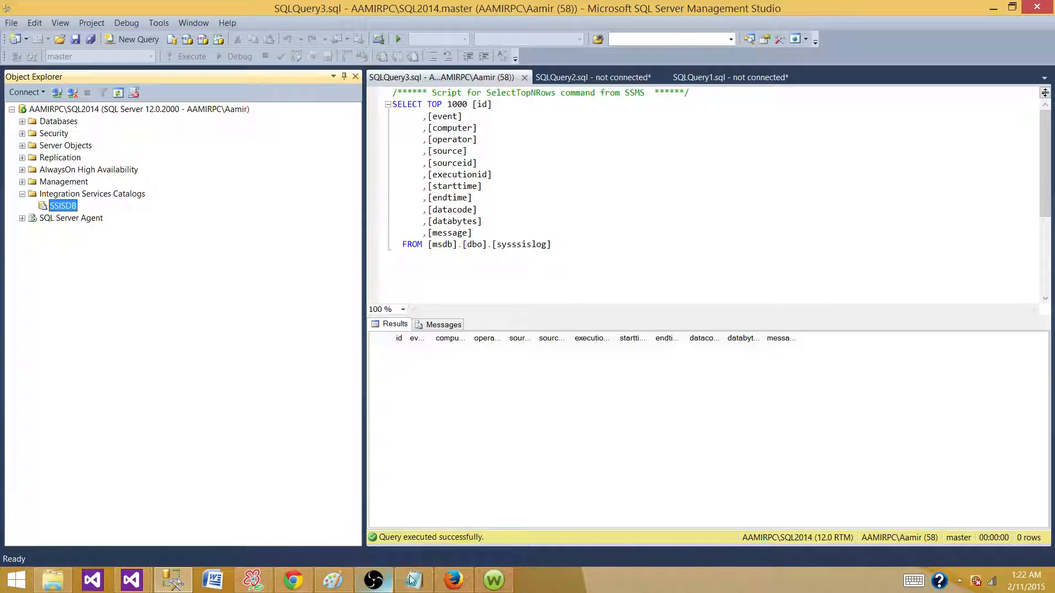
click(131, 579)
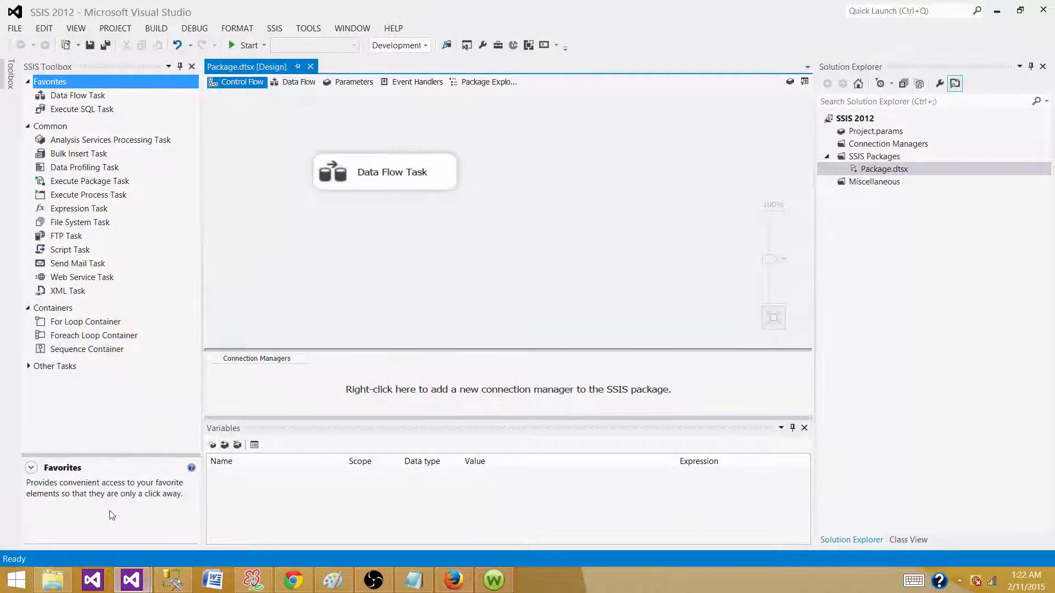
click(855, 117)
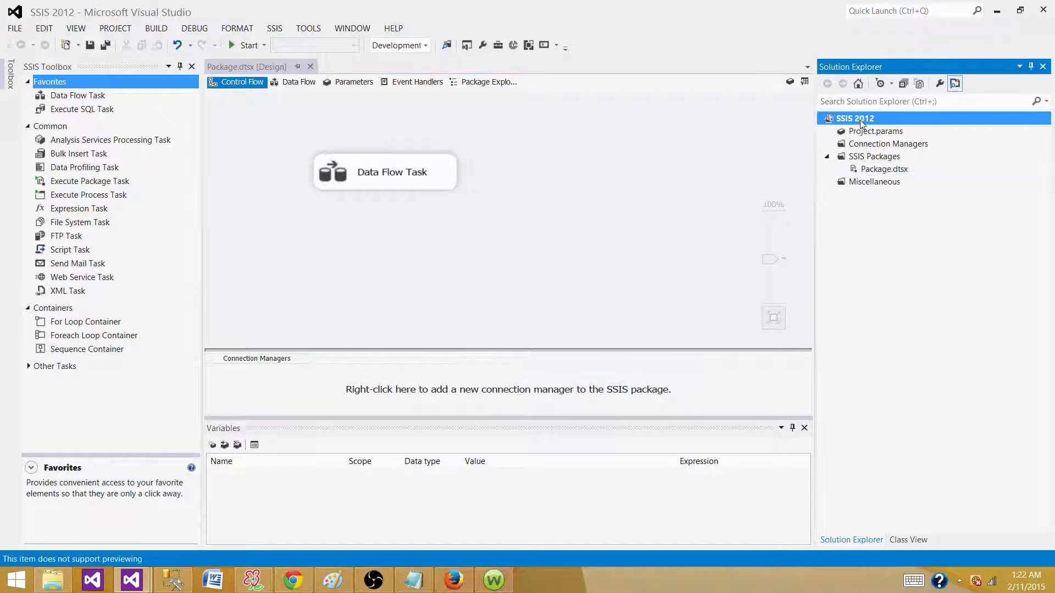
right_click(855, 118)
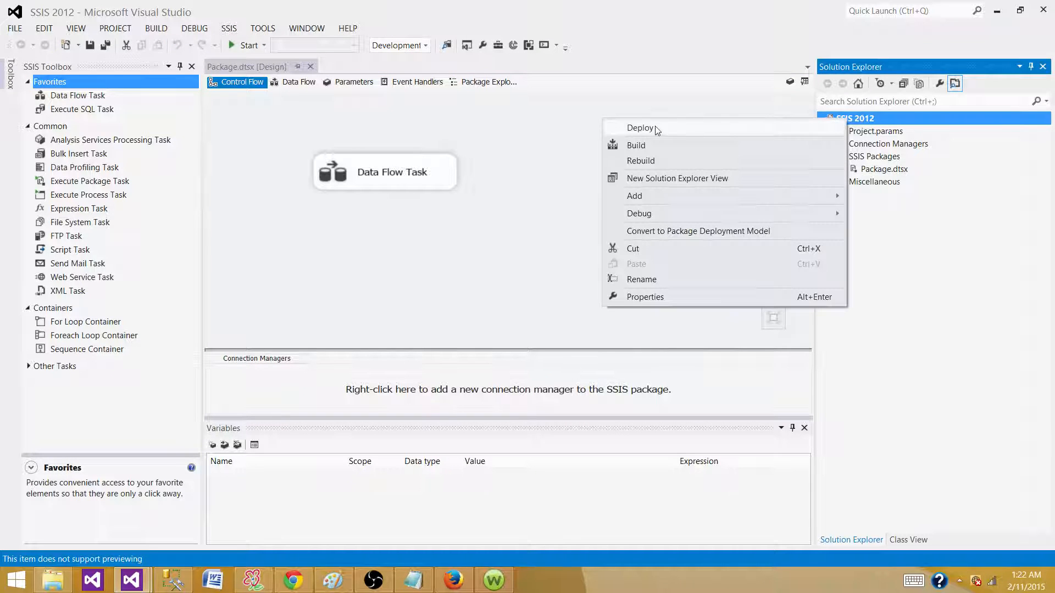
click(635, 146)
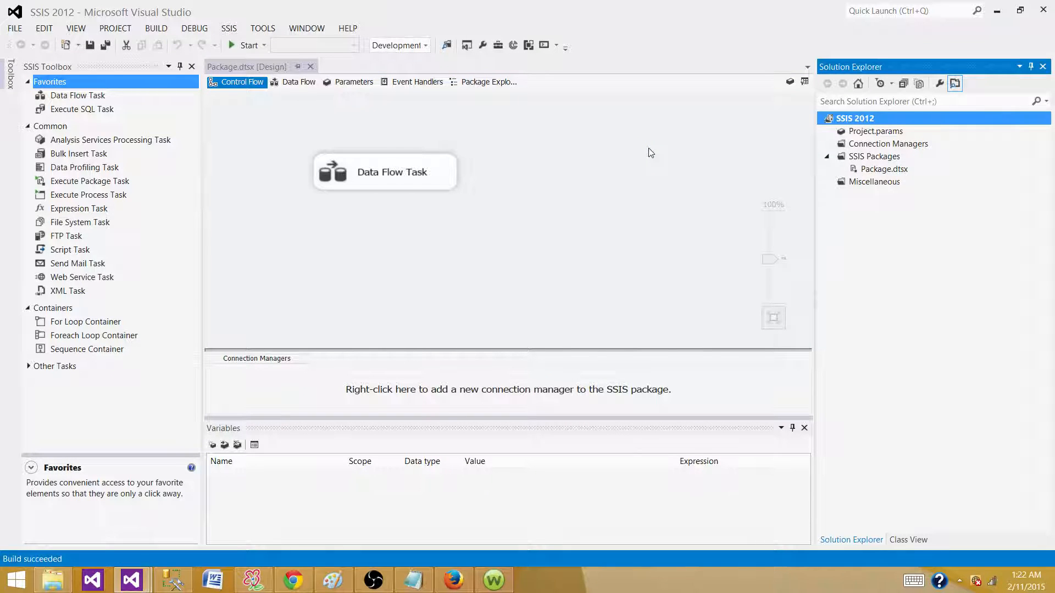
mouse_move(694, 183)
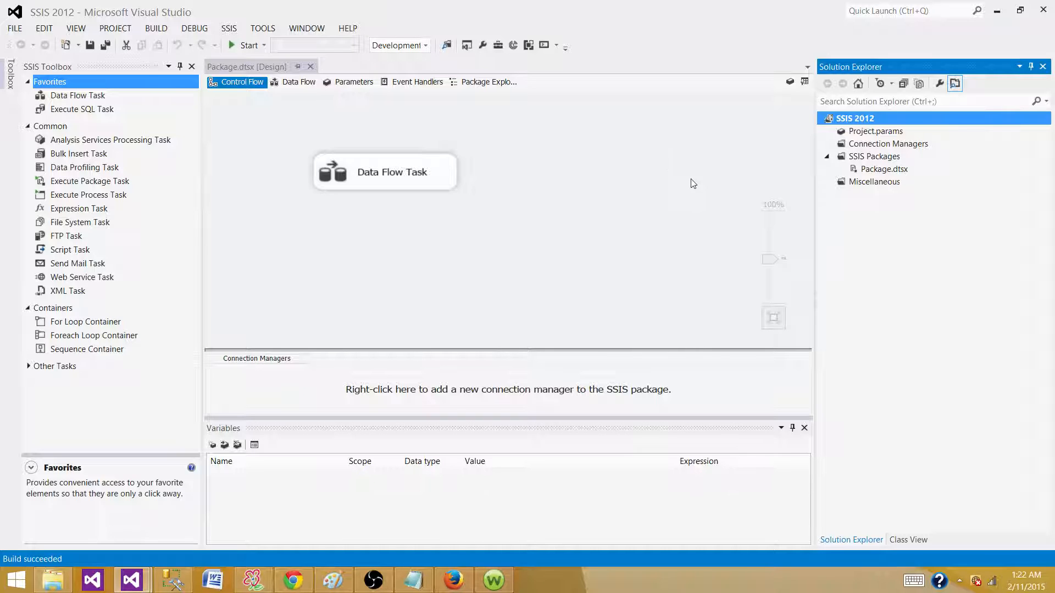
right_click(855, 118)
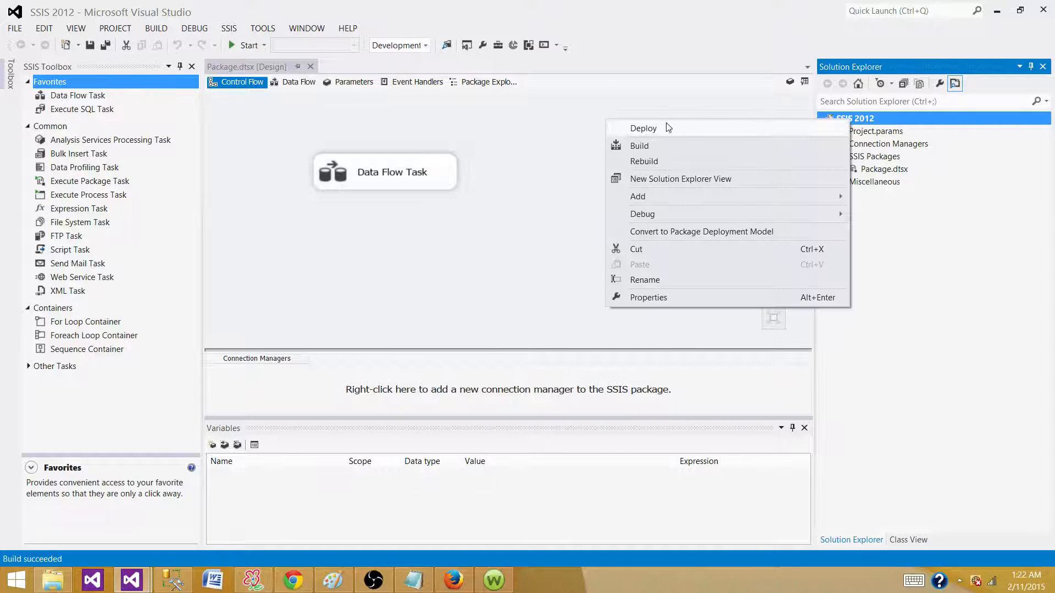
Start the Deployment Wizard and set the destination server to the SQL2014 instance from Network Servers
click(642, 127)
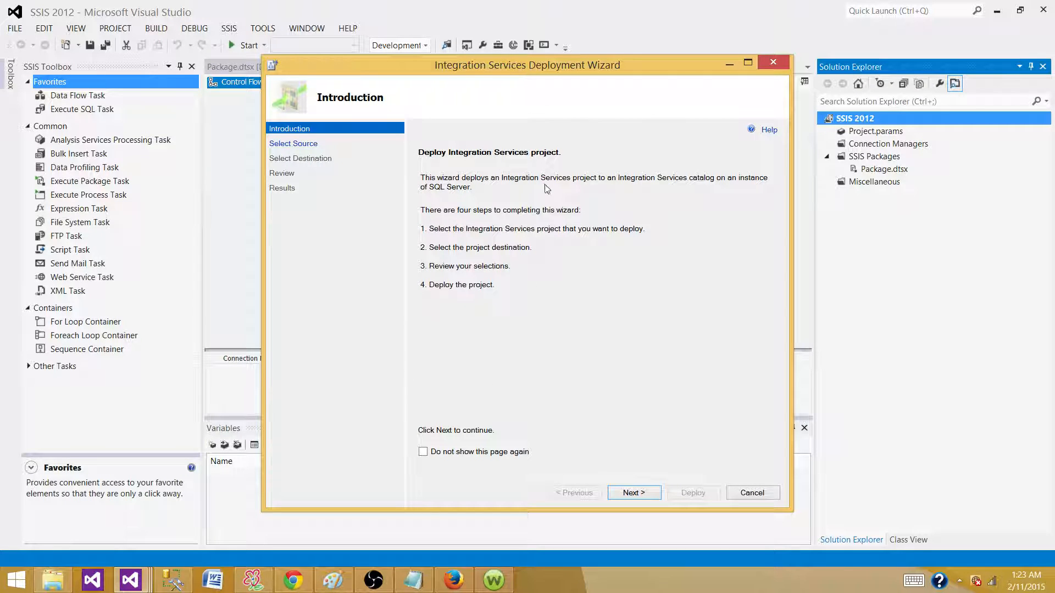
mouse_move(549, 73)
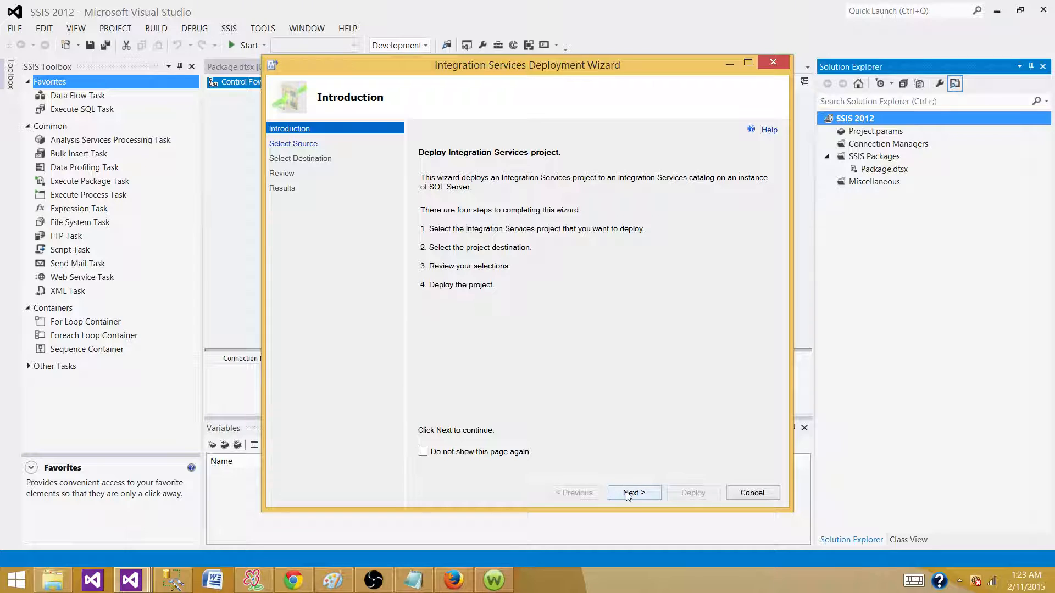
click(633, 492)
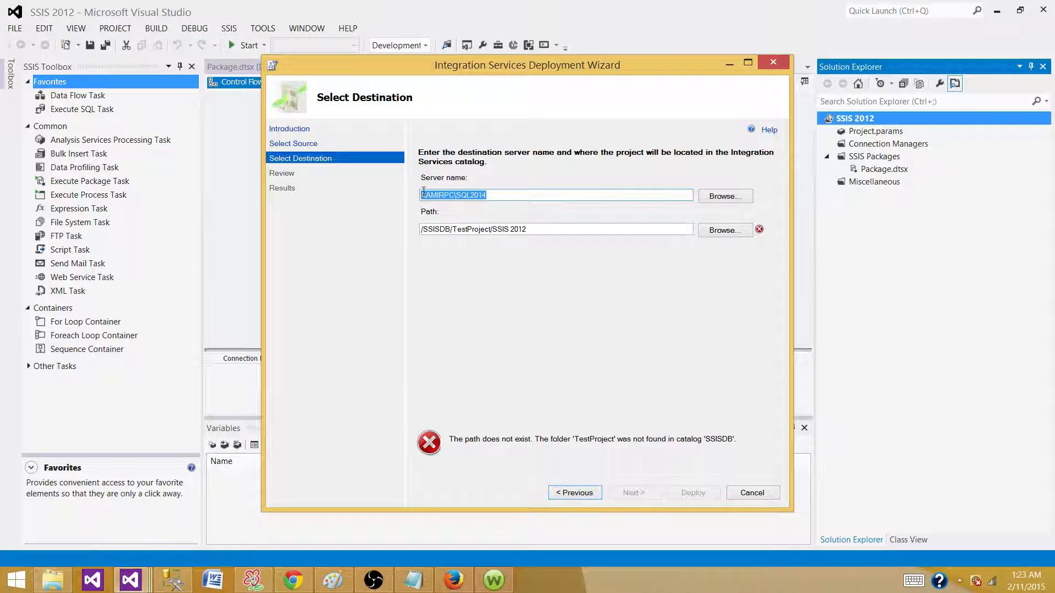
click(724, 195)
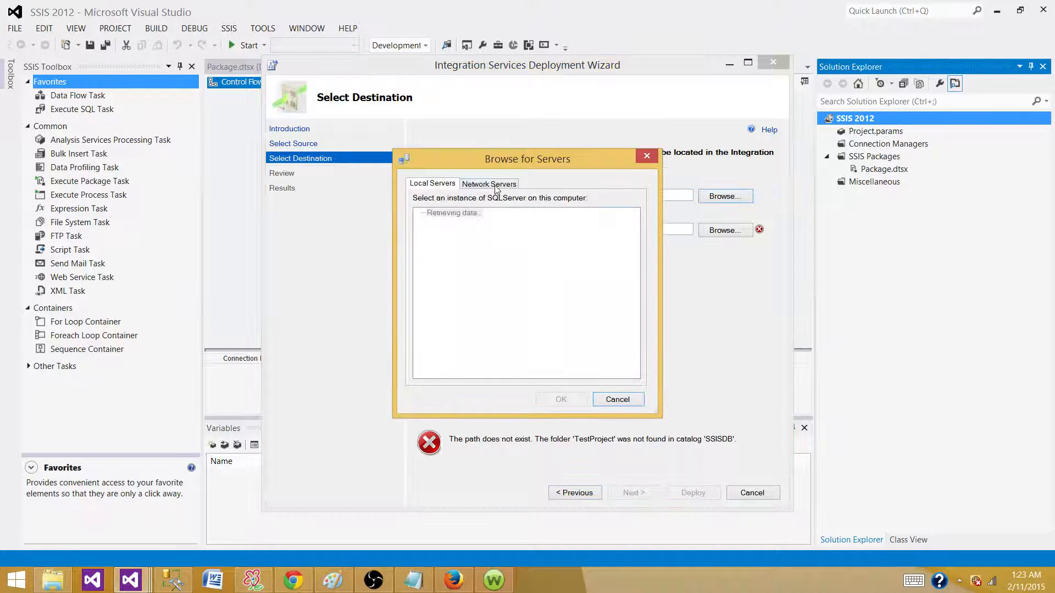
click(488, 183)
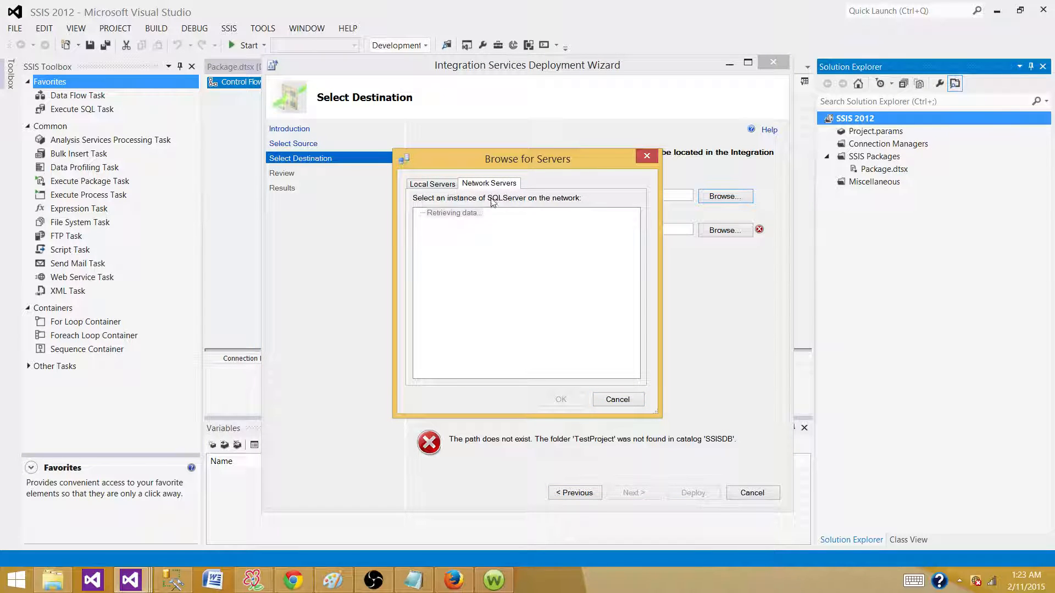
mouse_move(472, 242)
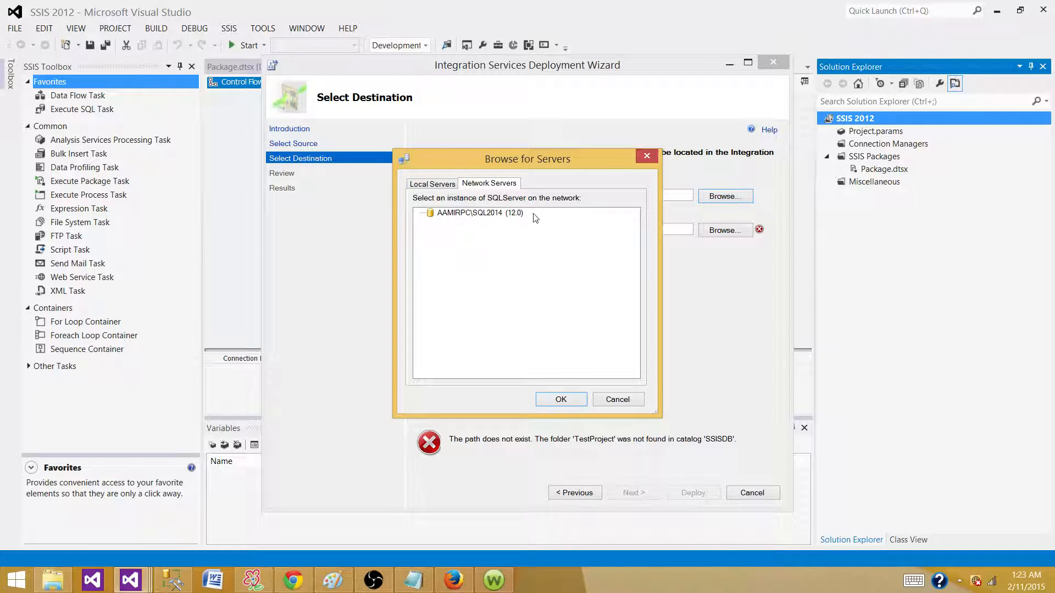
click(478, 212)
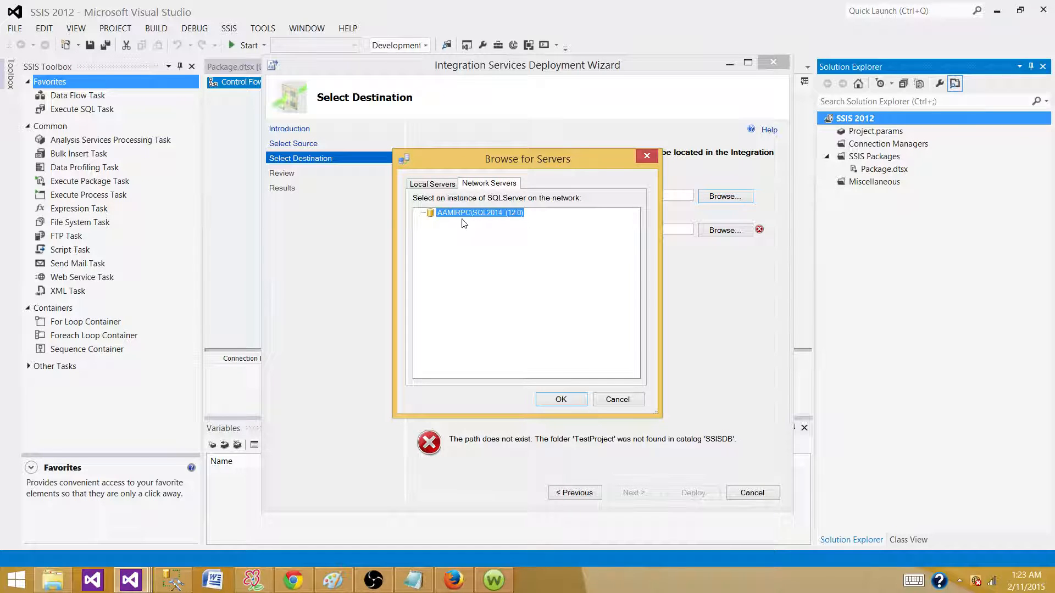
click(560, 399)
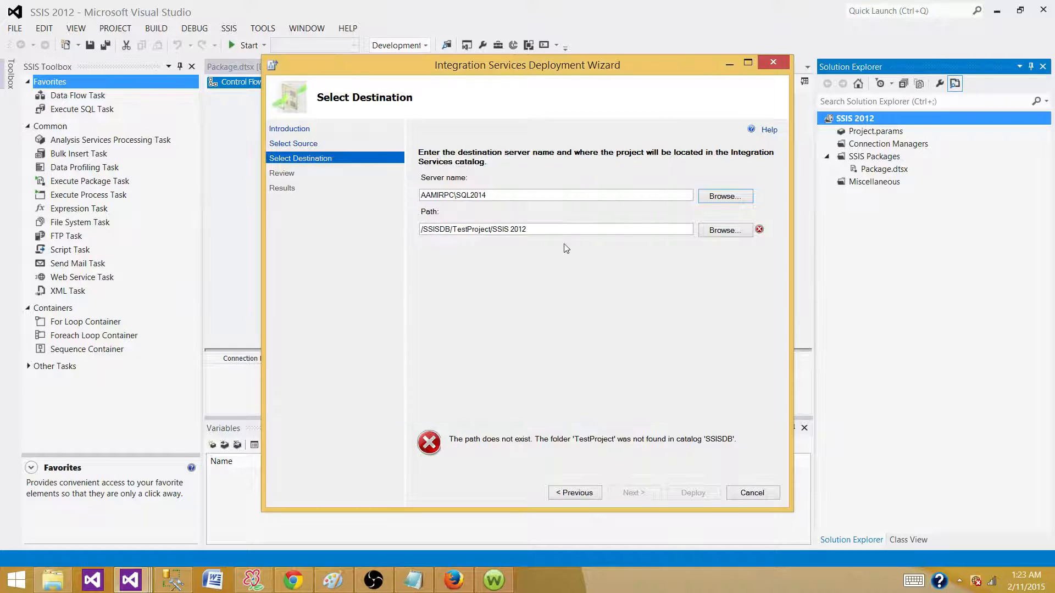
Create a new catalog folder named TestFolder under SSISDB from the path browser
click(725, 230)
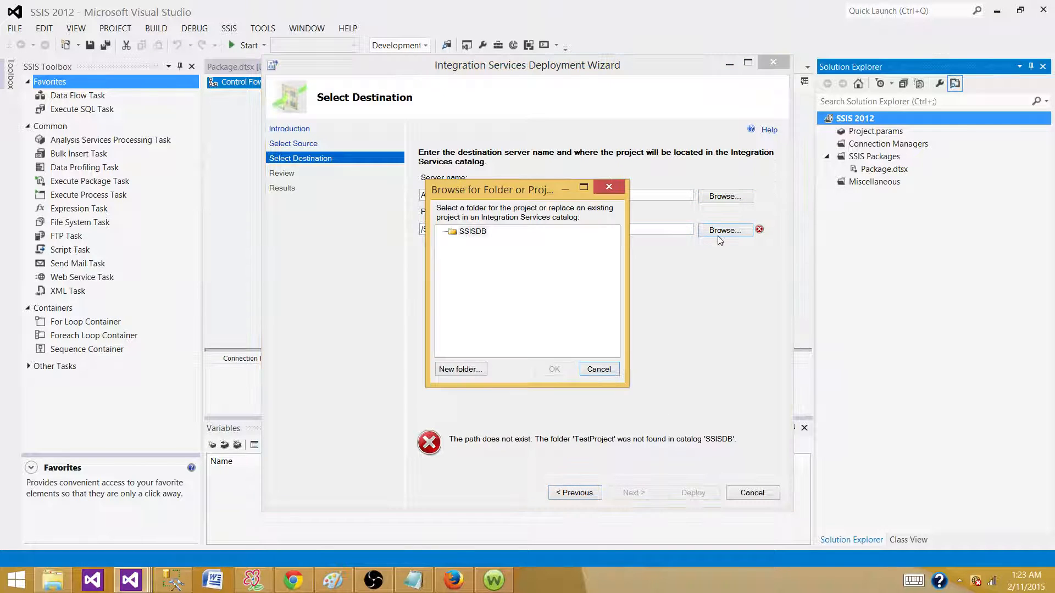
click(471, 231)
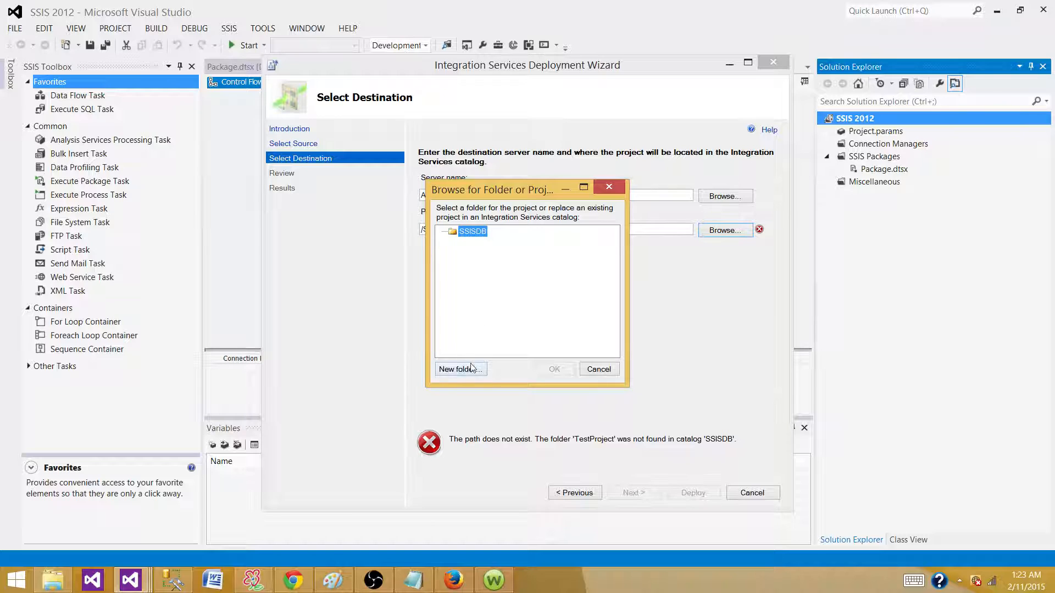
click(458, 369)
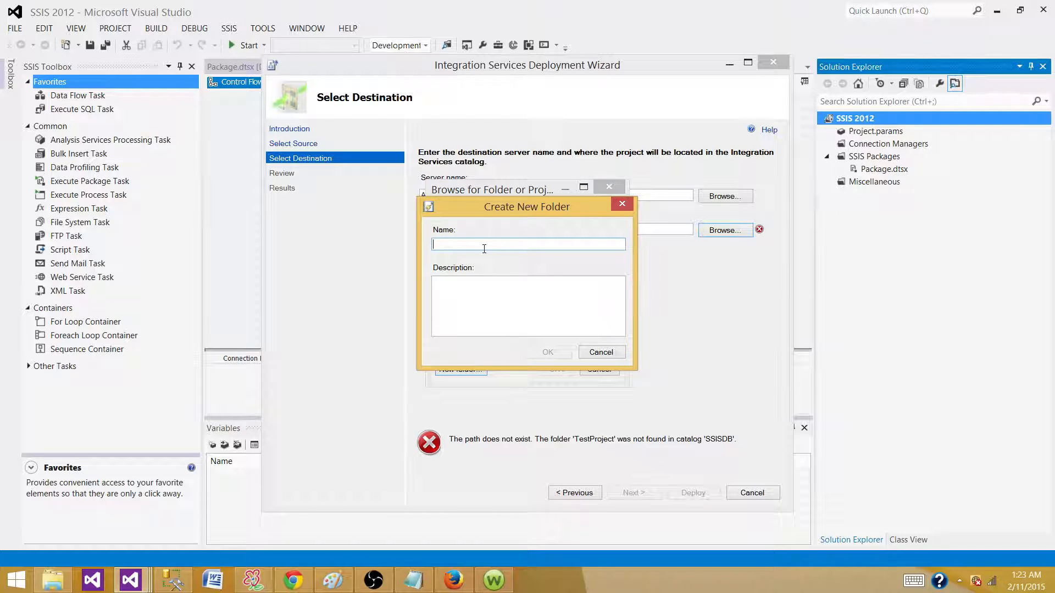
text(Res)
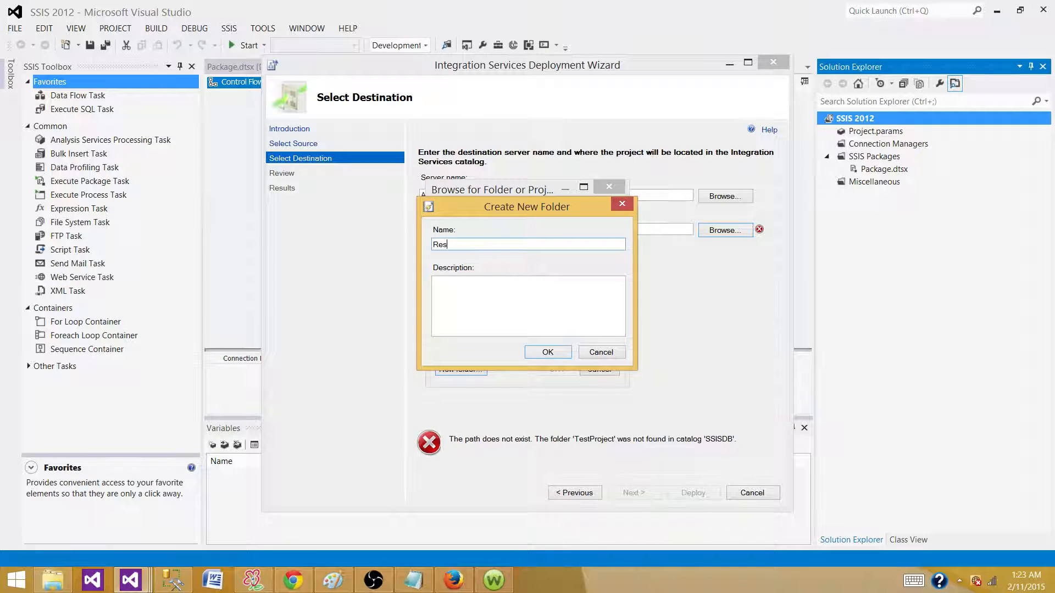
text(TestFold)
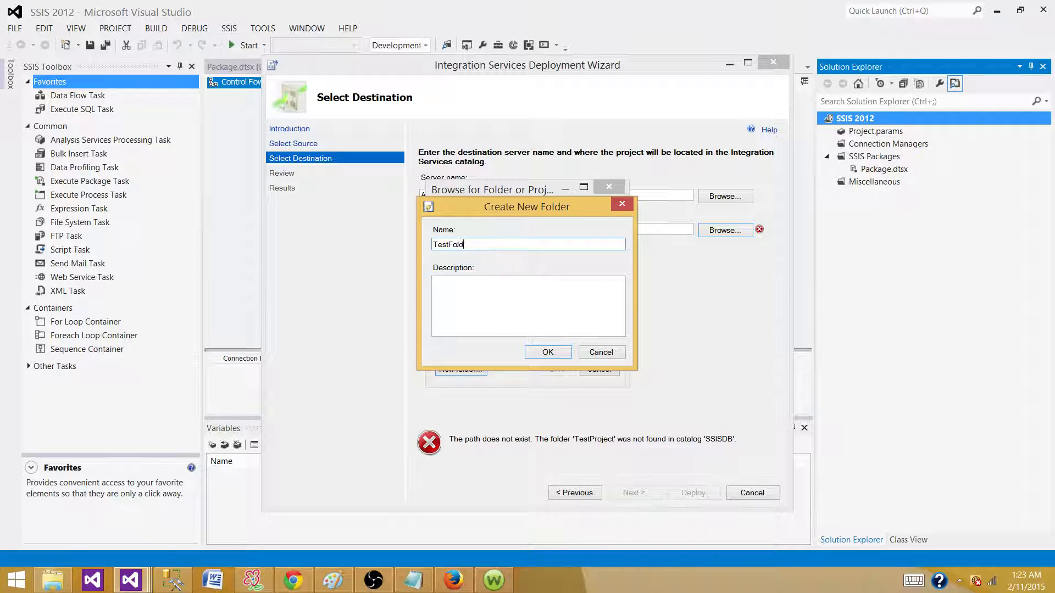
click(548, 351)
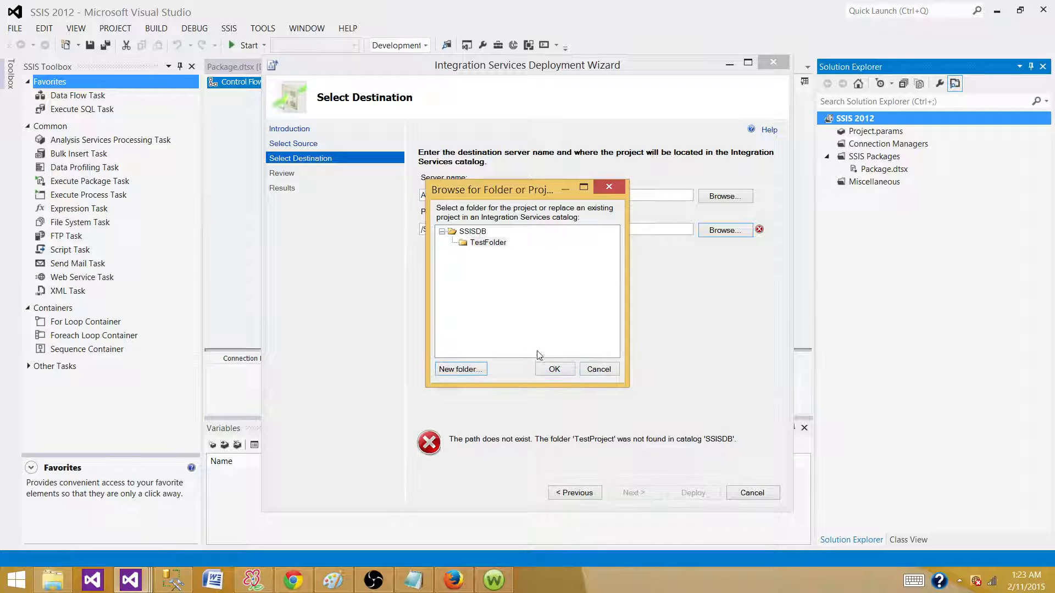
Choose TestFolder as the destination so the path reads /SSISDB/TestFolder/SSIS 2012
click(488, 241)
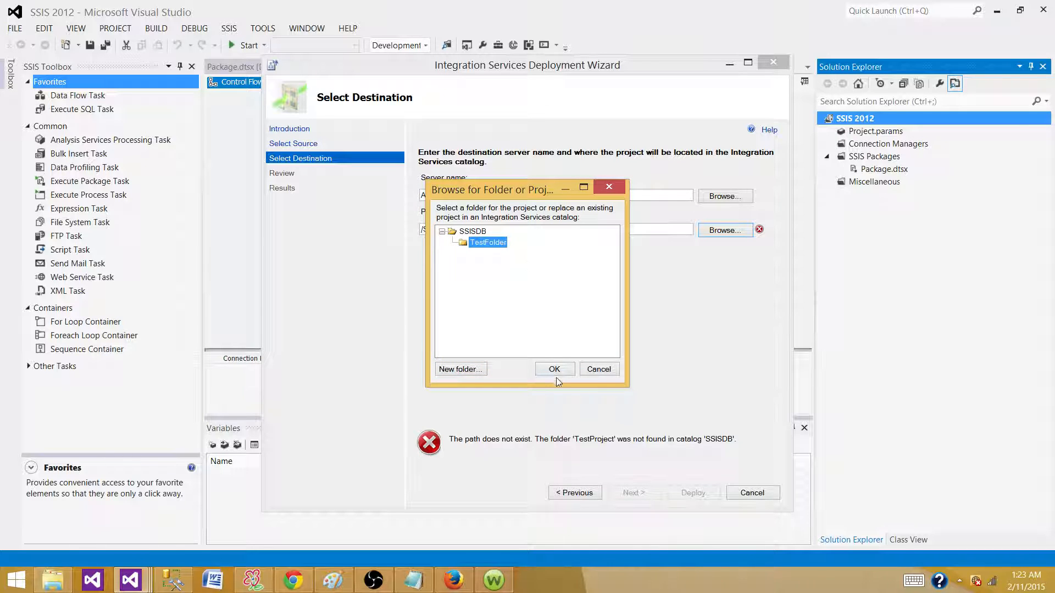
click(552, 370)
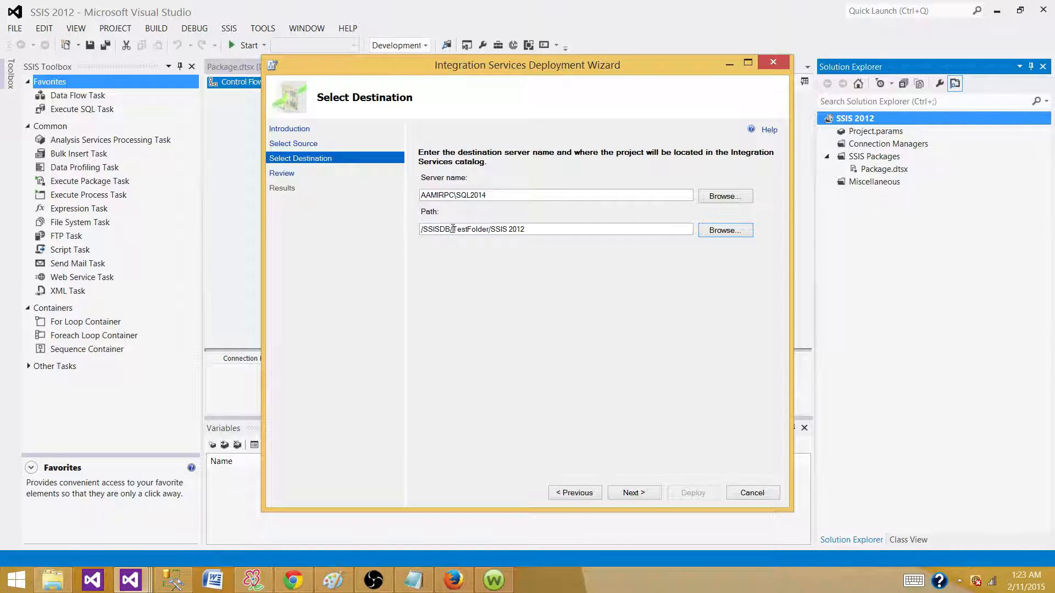
double_click(488, 228)
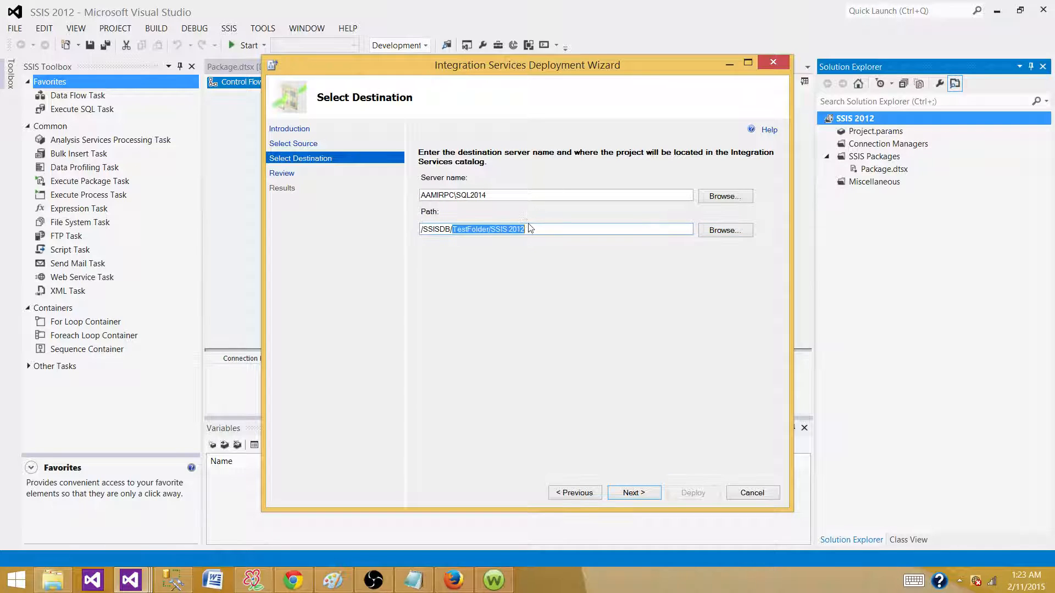
click(466, 229)
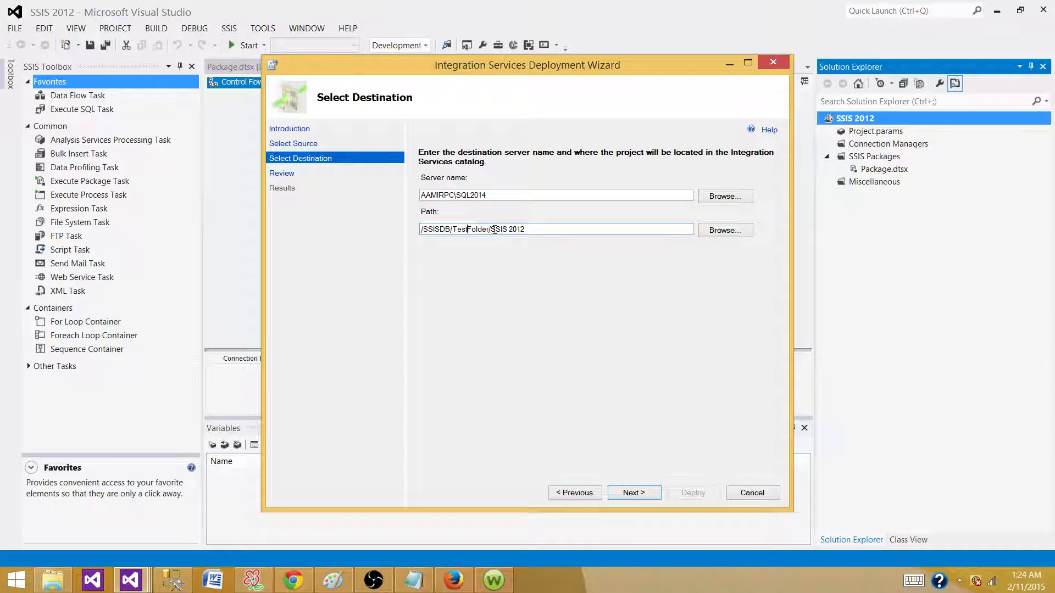
double_click(505, 228)
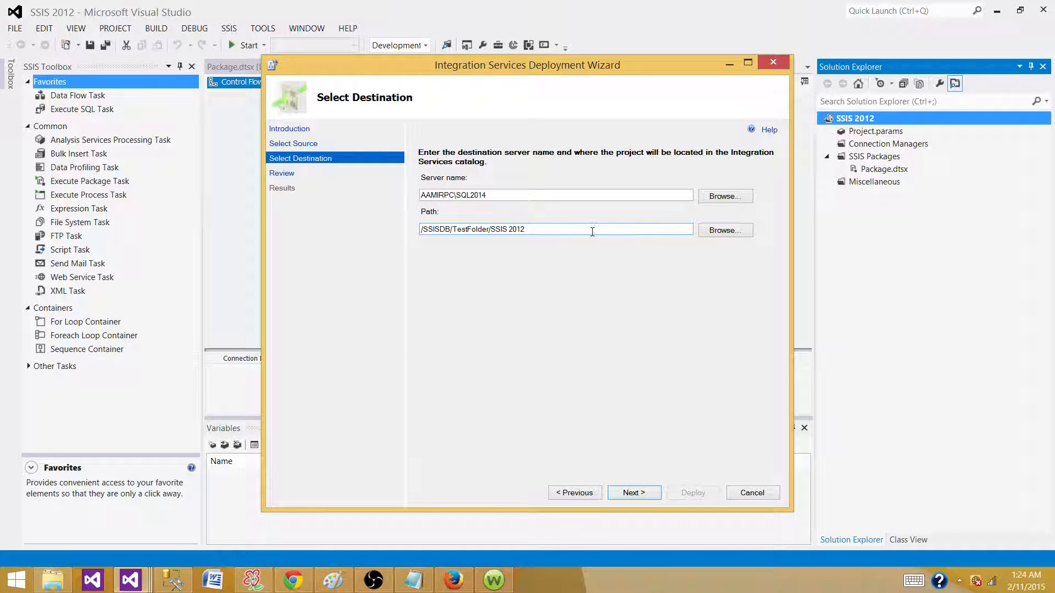
Deploy the SSIS 2012 project to /SSISDB/TestFolder and close the finished wizard
click(633, 493)
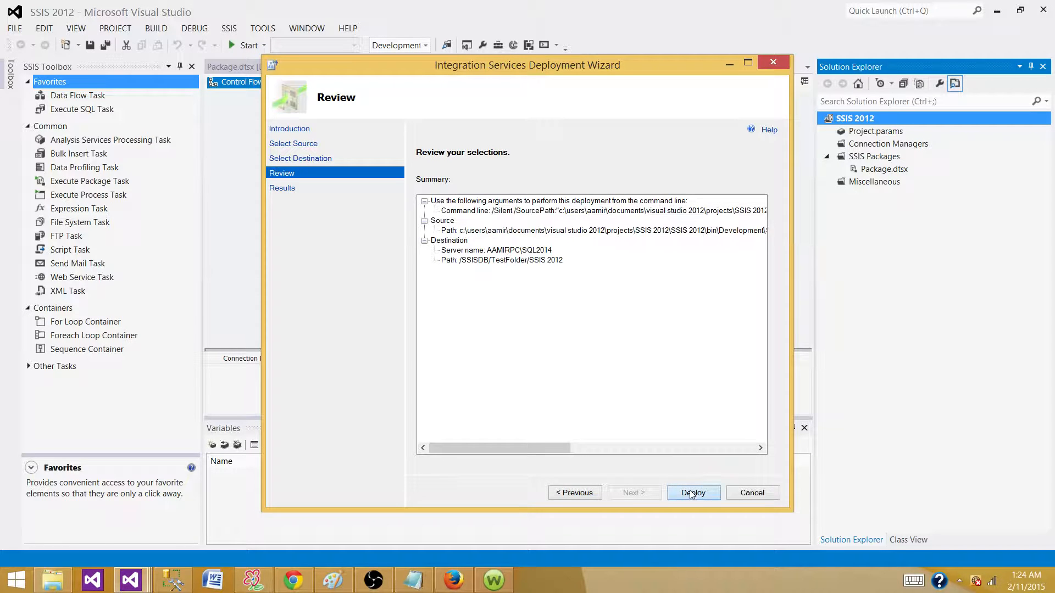
click(694, 492)
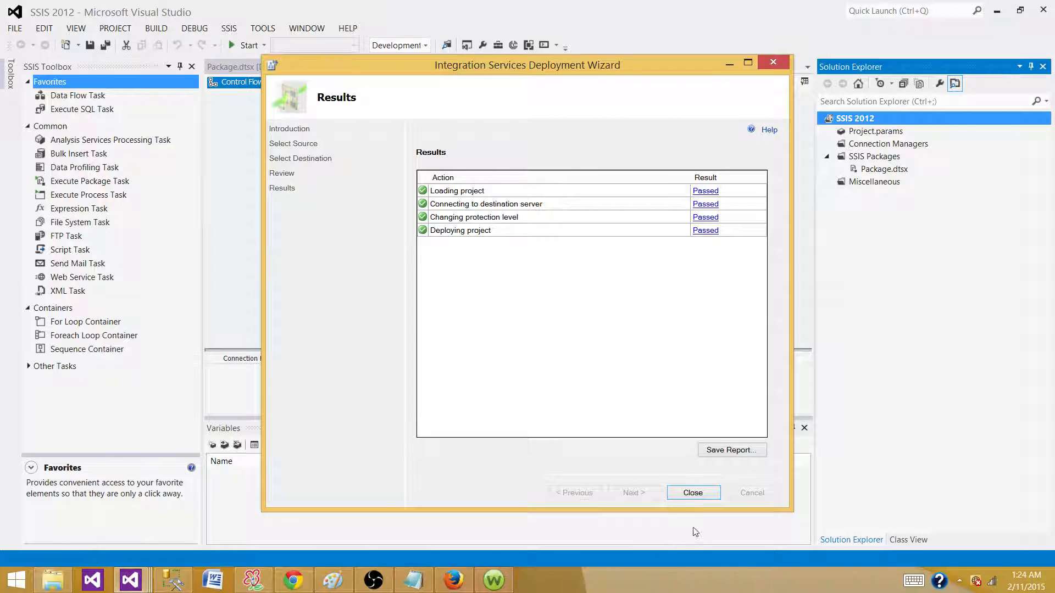
click(693, 492)
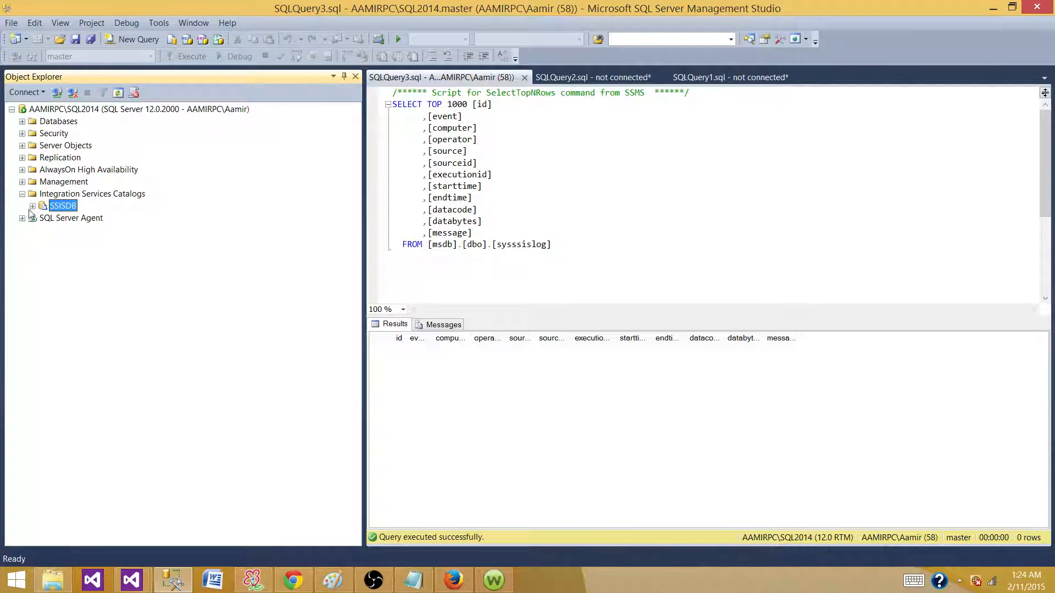
Expand SSISDB > TestFolder > SSIS 2012 to show its Packages and the Environments folder
click(32, 205)
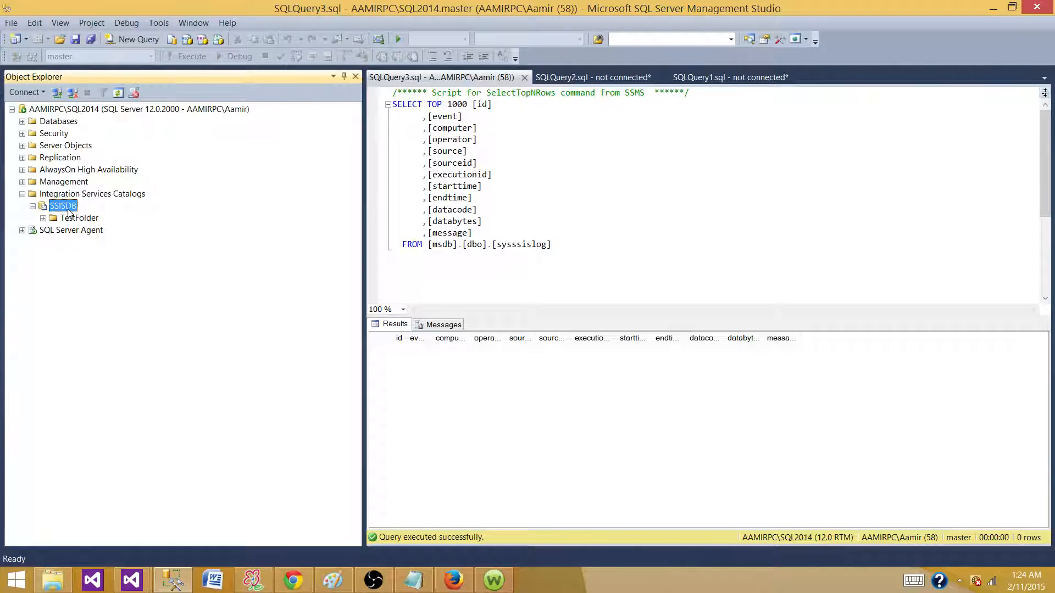
click(79, 218)
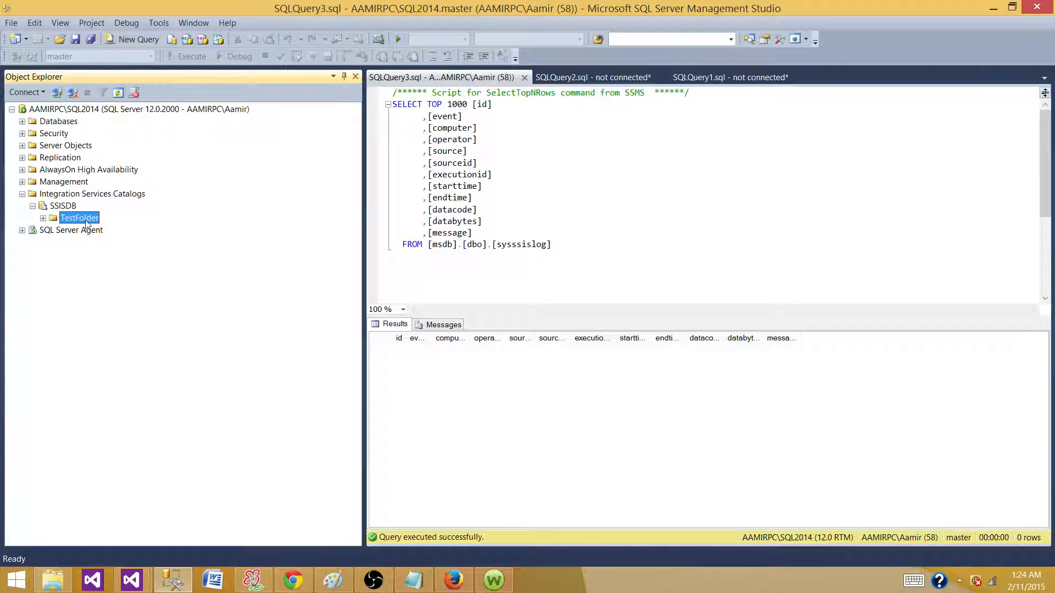
click(43, 218)
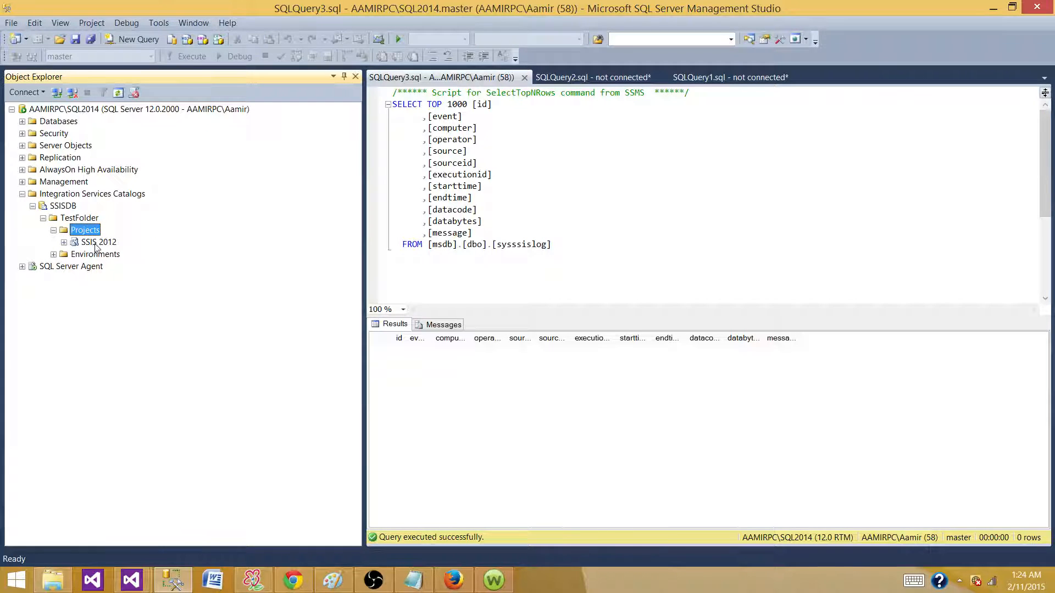
click(98, 242)
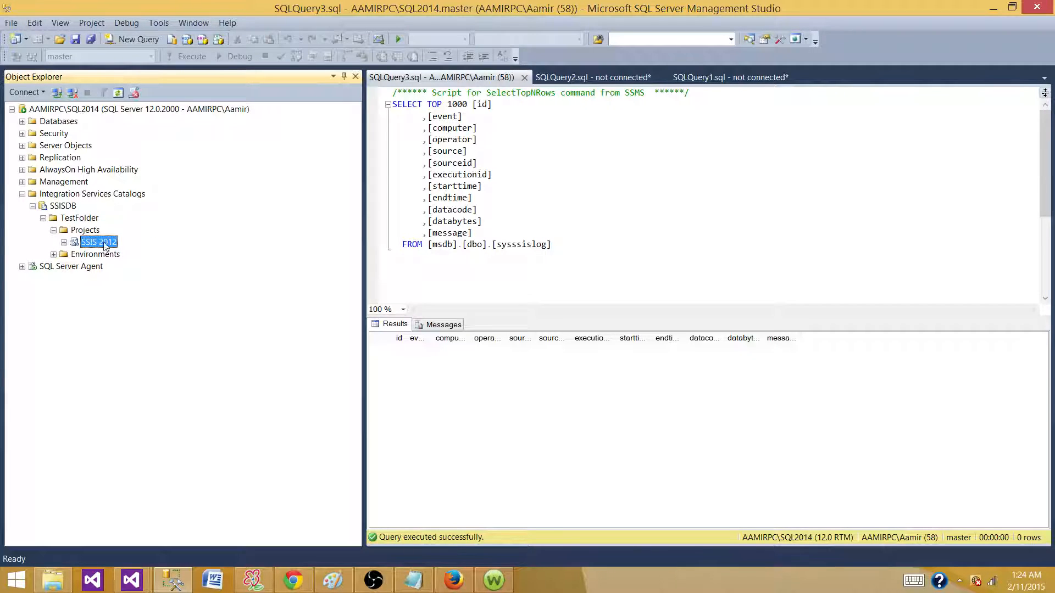
click(63, 241)
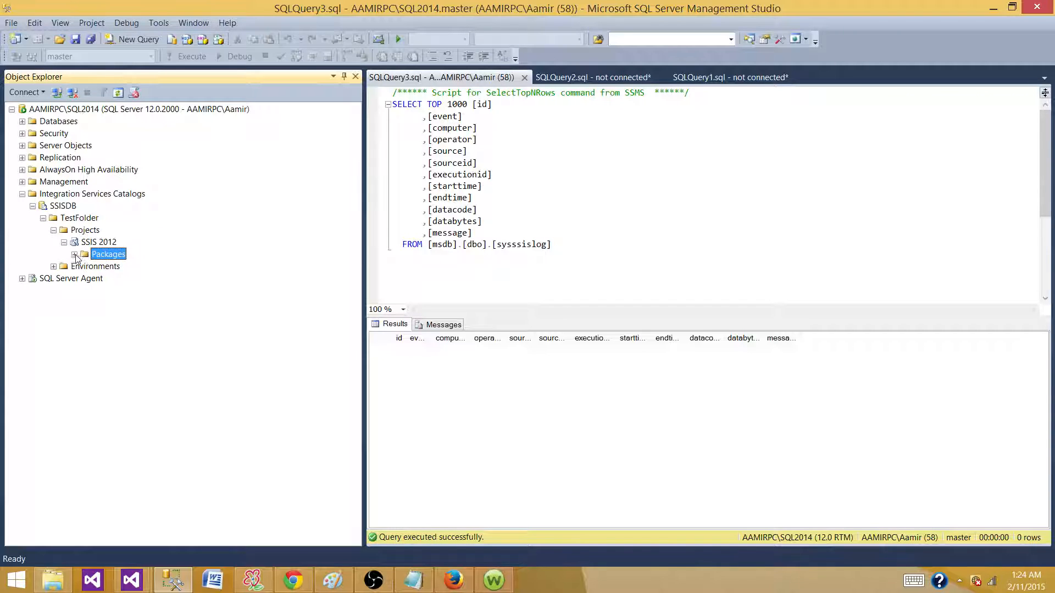
click(73, 254)
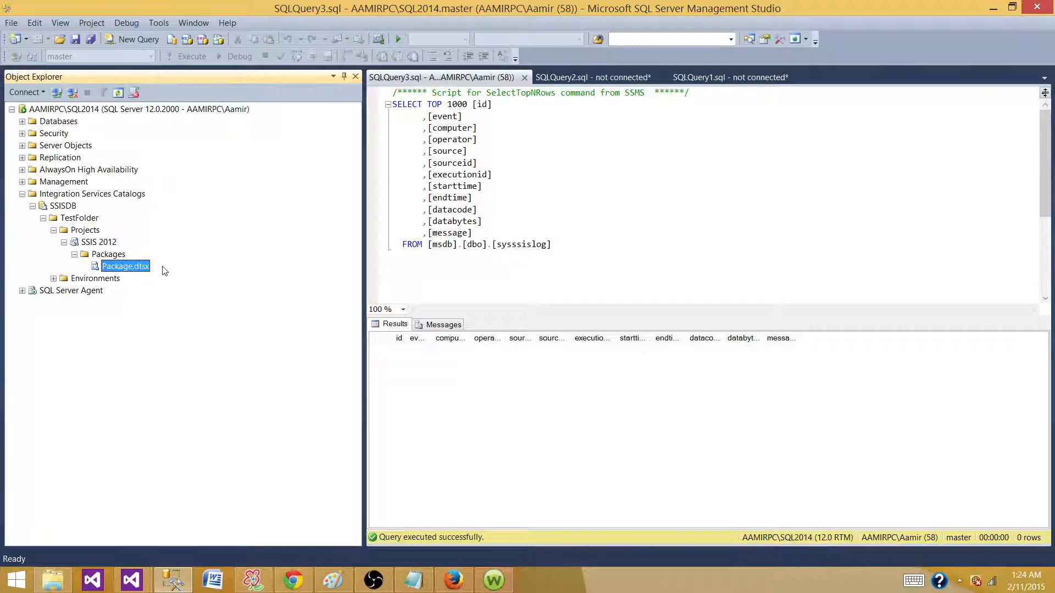
mouse_move(98, 282)
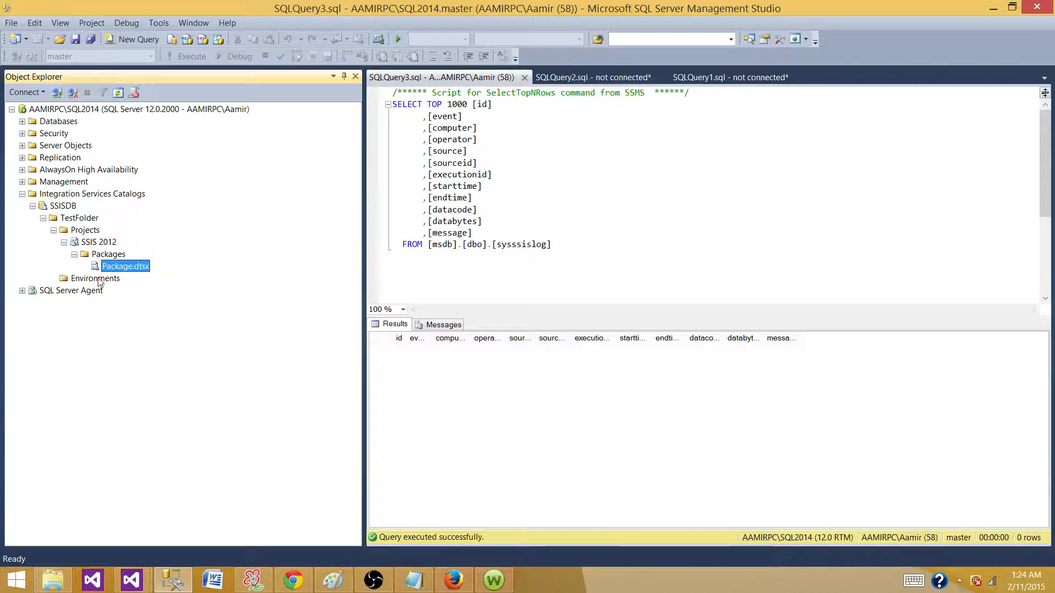
click(94, 278)
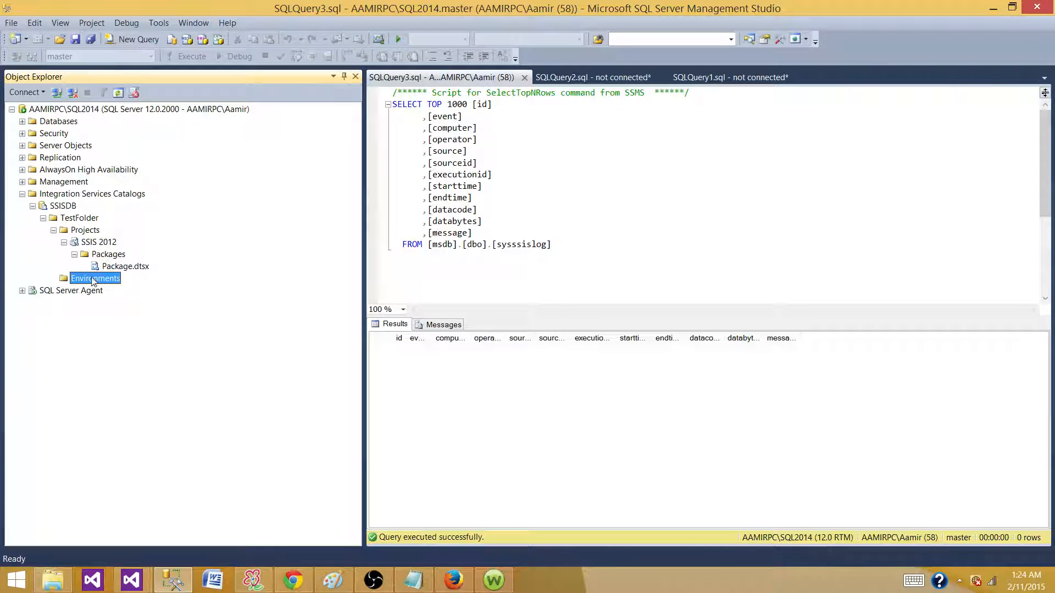
mouse_move(101, 283)
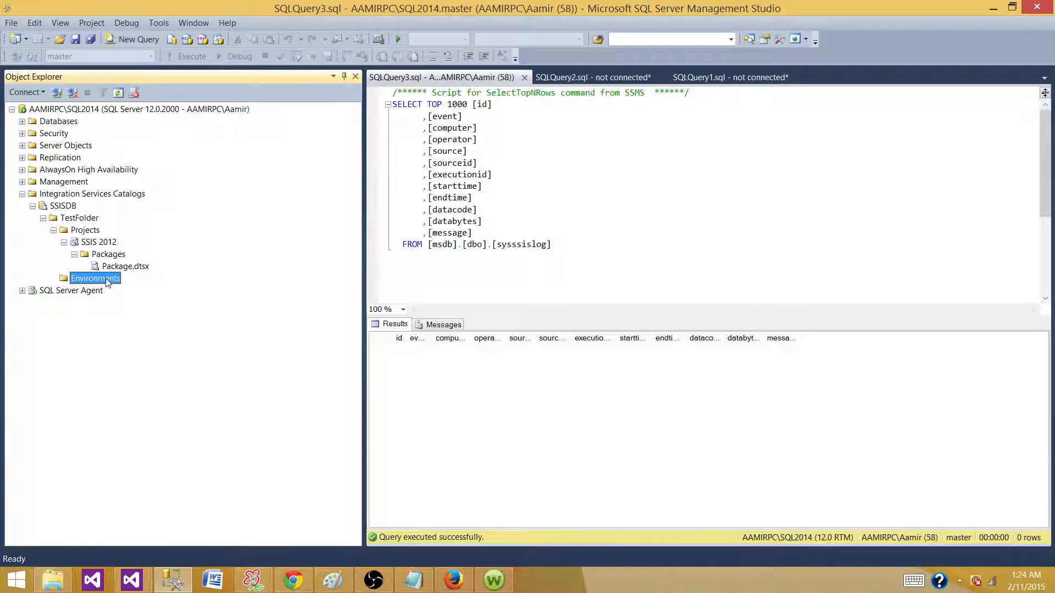
mouse_move(55, 244)
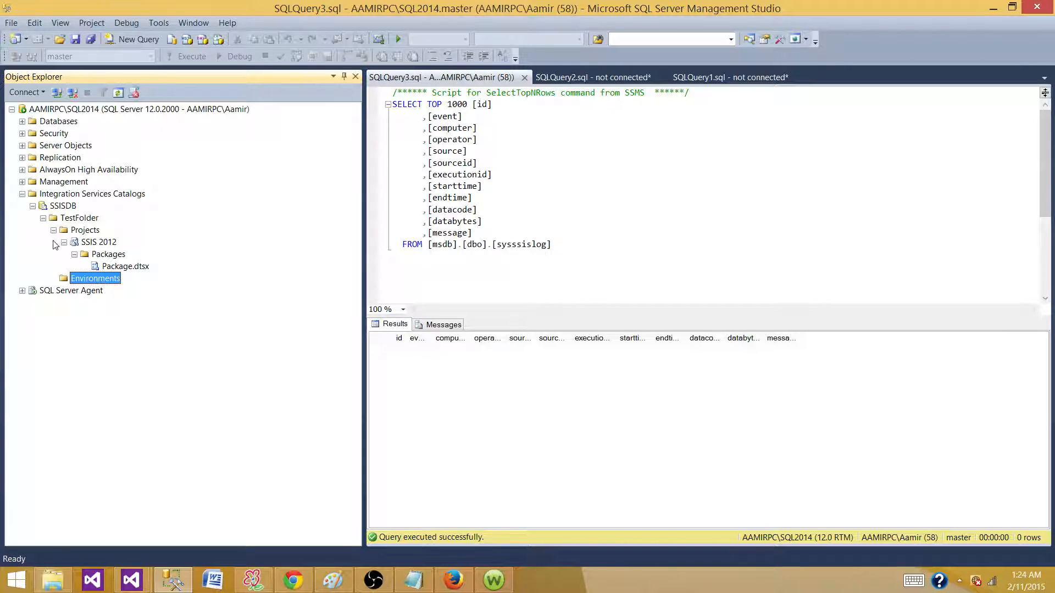
Re-expand TestFolder's Projects node to list the deployed SSIS 2012 project
click(43, 218)
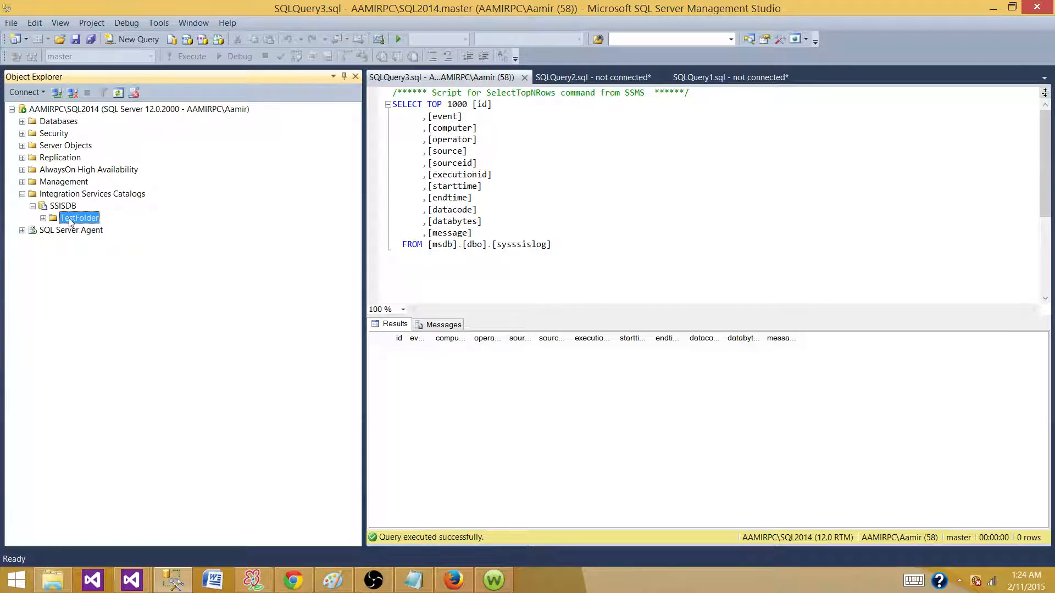
click(43, 218)
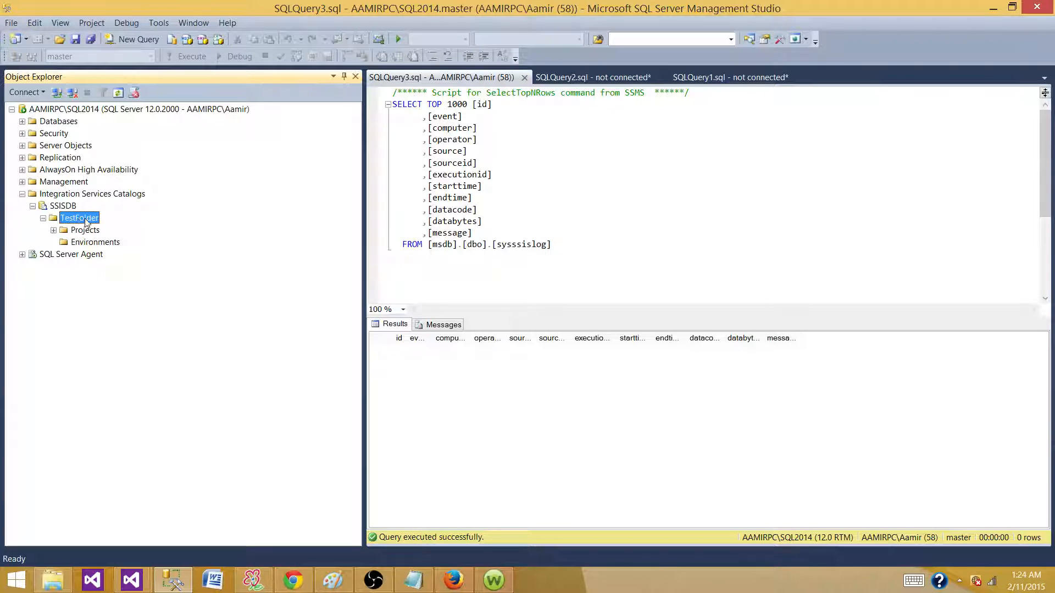
click(43, 218)
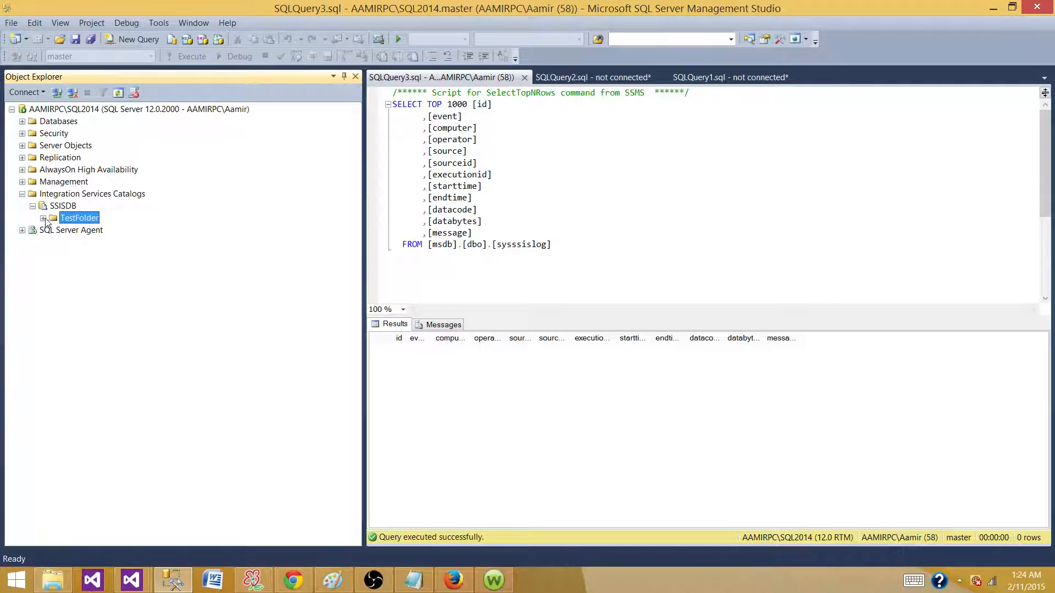
click(43, 217)
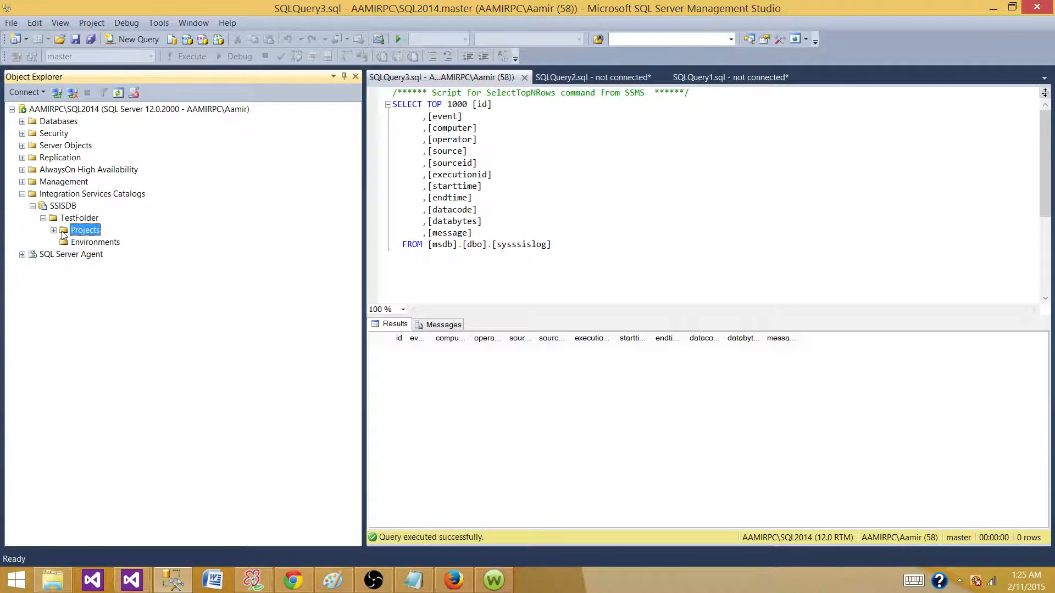
click(54, 230)
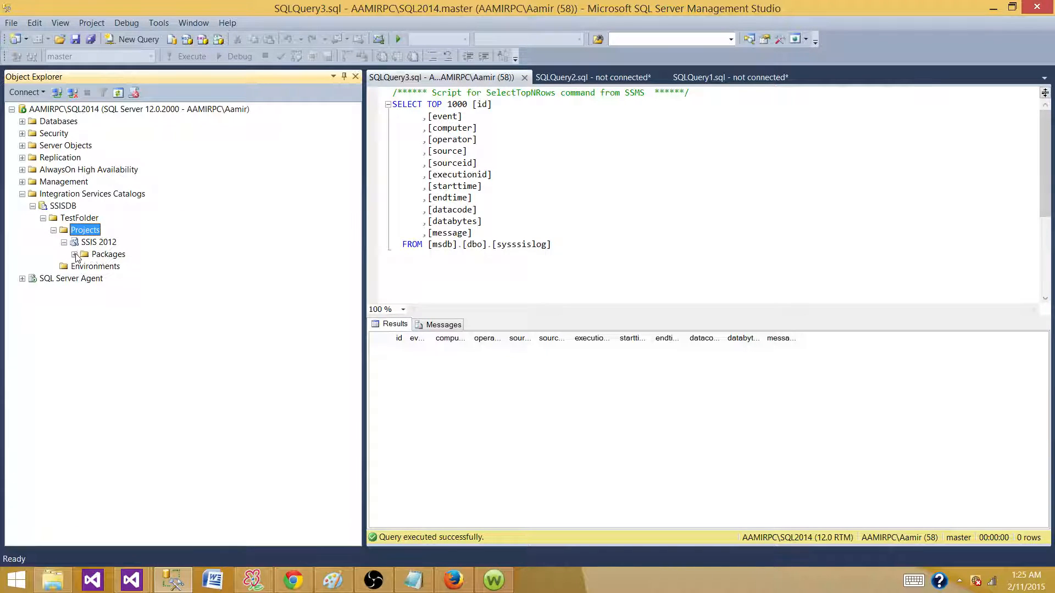
right_click(97, 241)
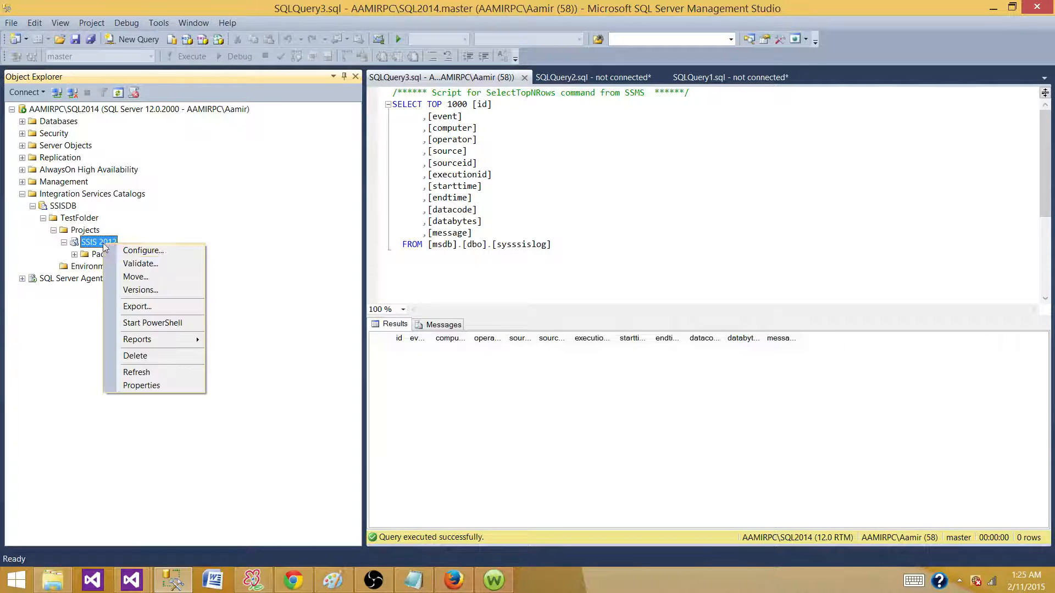
mouse_move(139, 290)
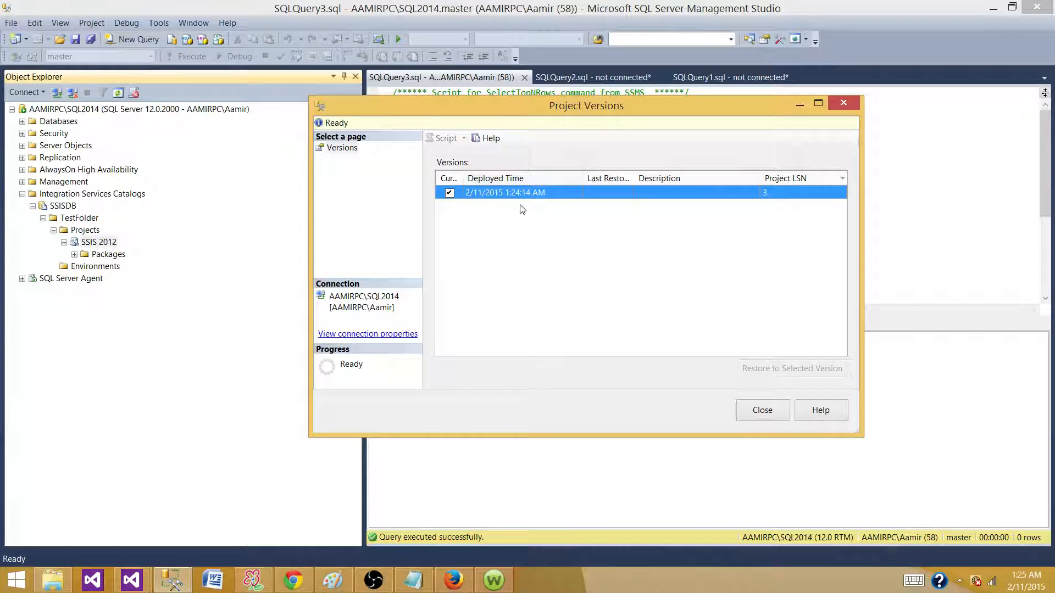
mouse_move(551, 205)
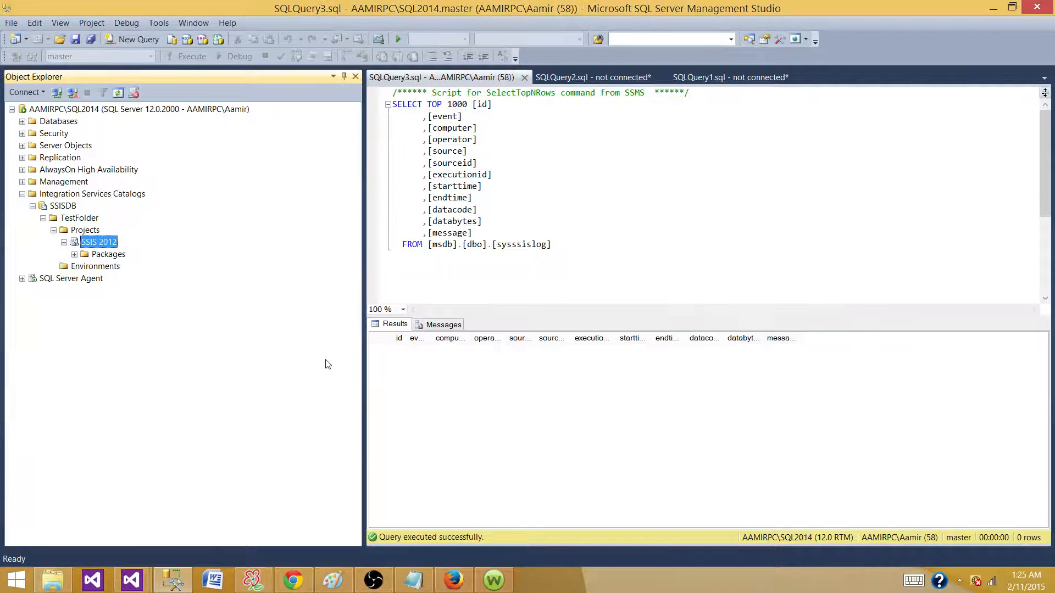
mouse_move(131, 579)
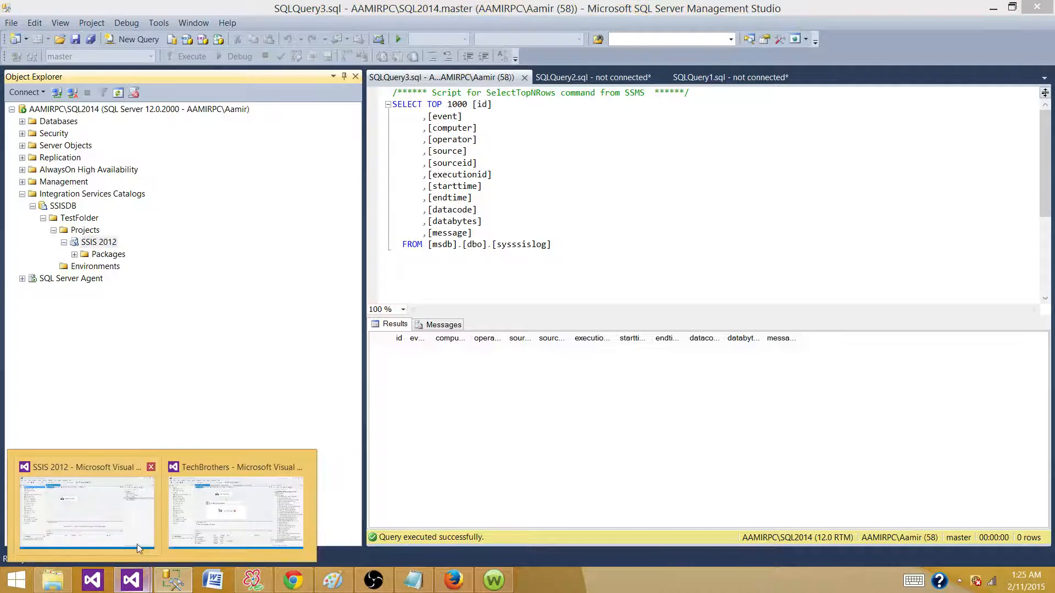
Redeploy the SSIS 2012 project to the existing /SSISDB/TestFolder destination, replacing the current project
click(86, 511)
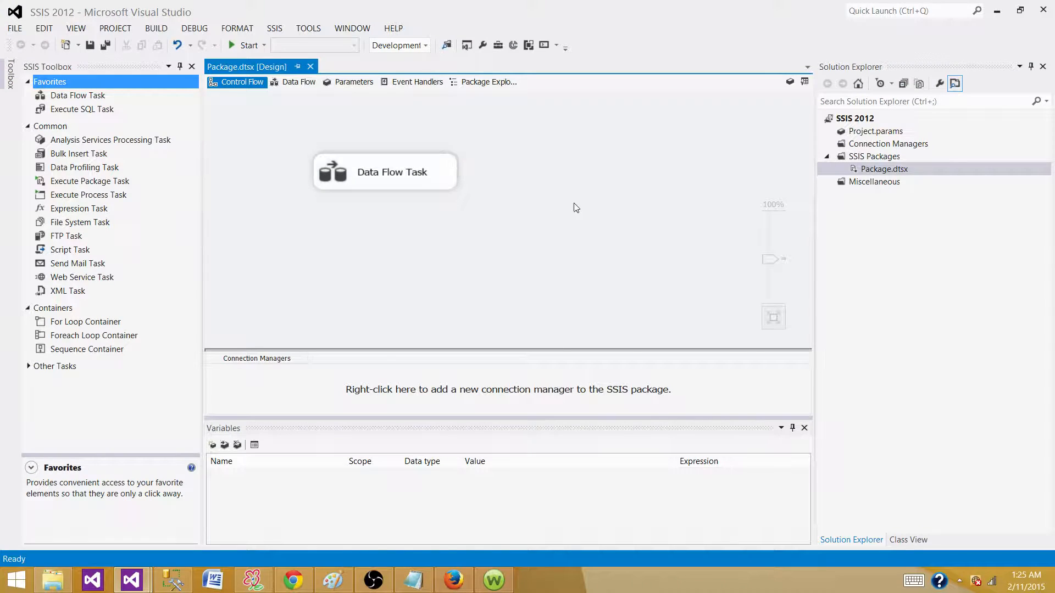
right_click(855, 117)
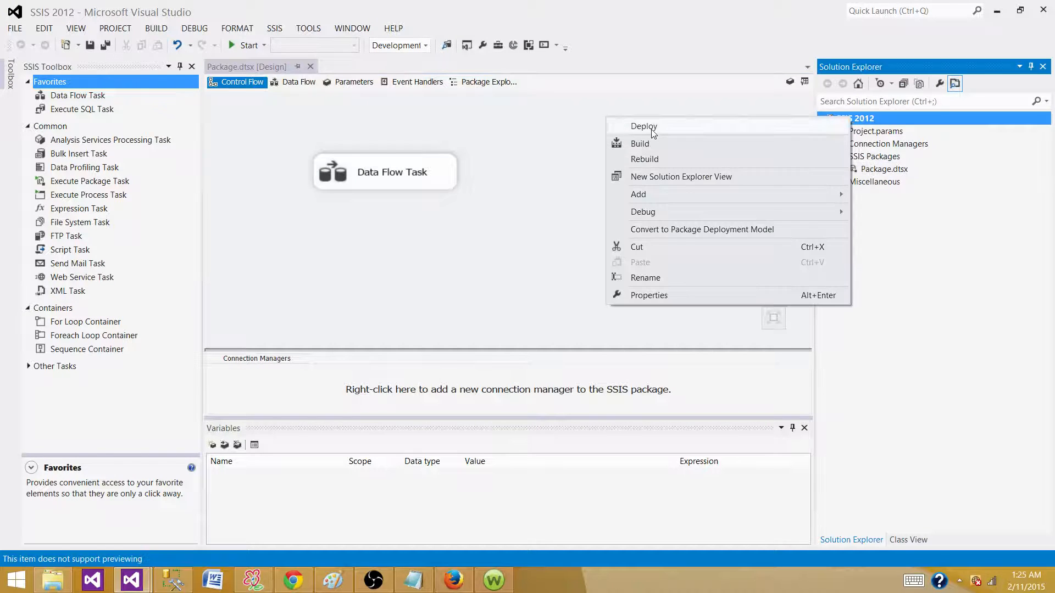
click(643, 126)
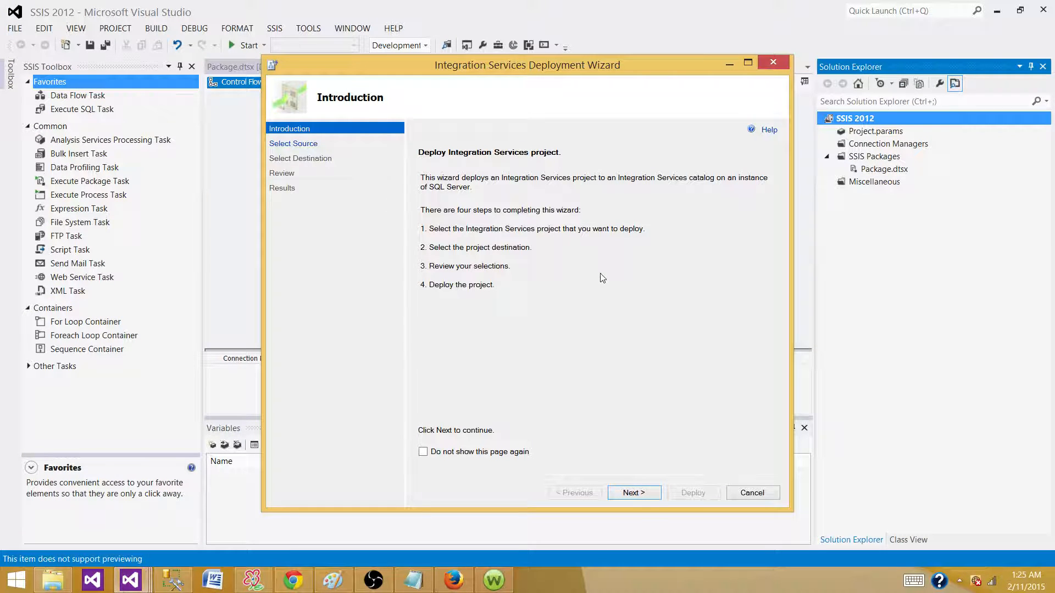
mouse_move(659, 545)
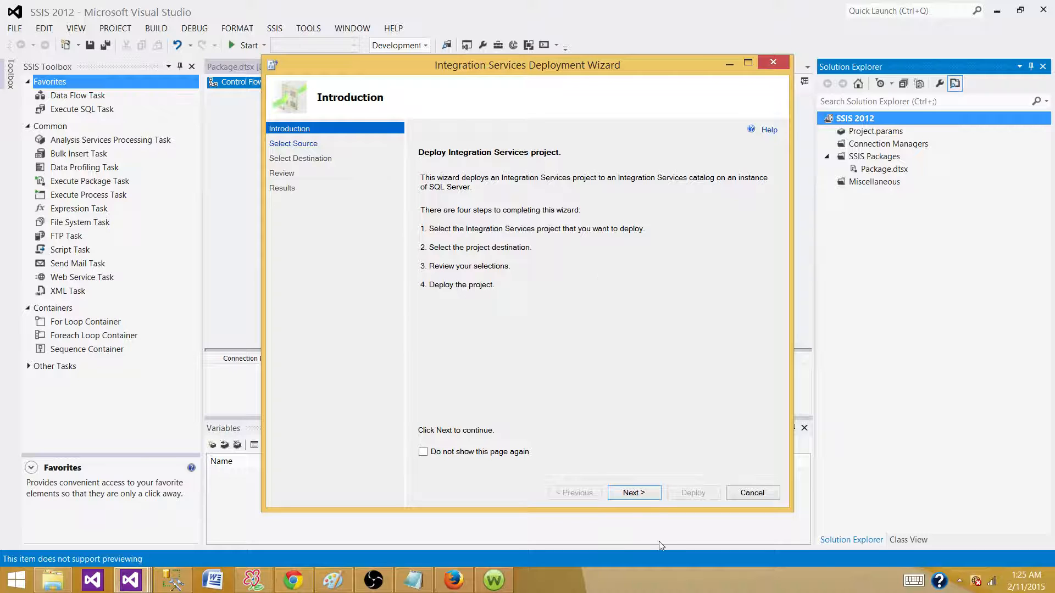
click(633, 492)
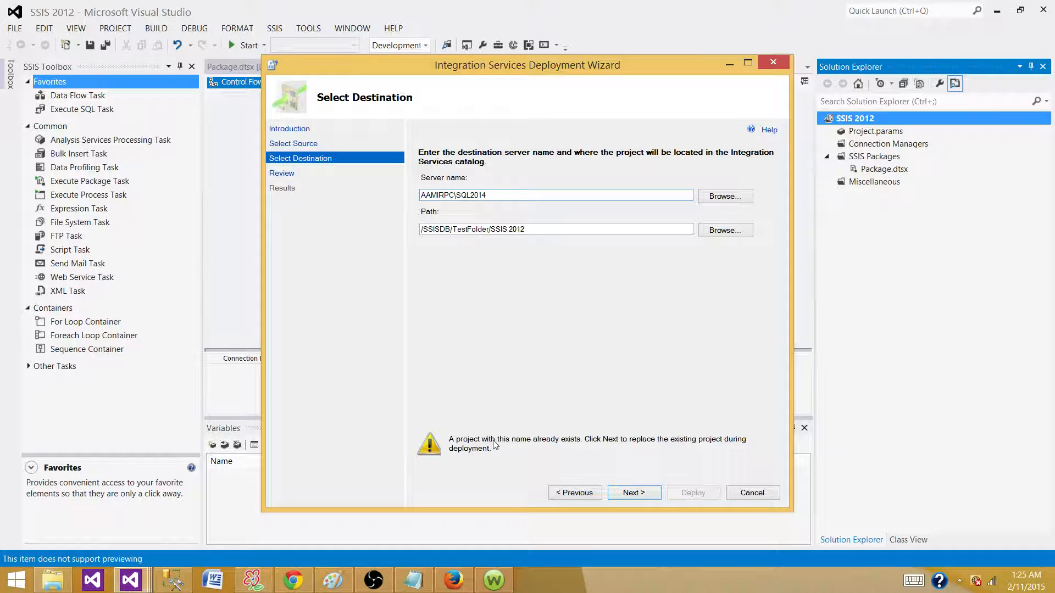
mouse_move(616, 443)
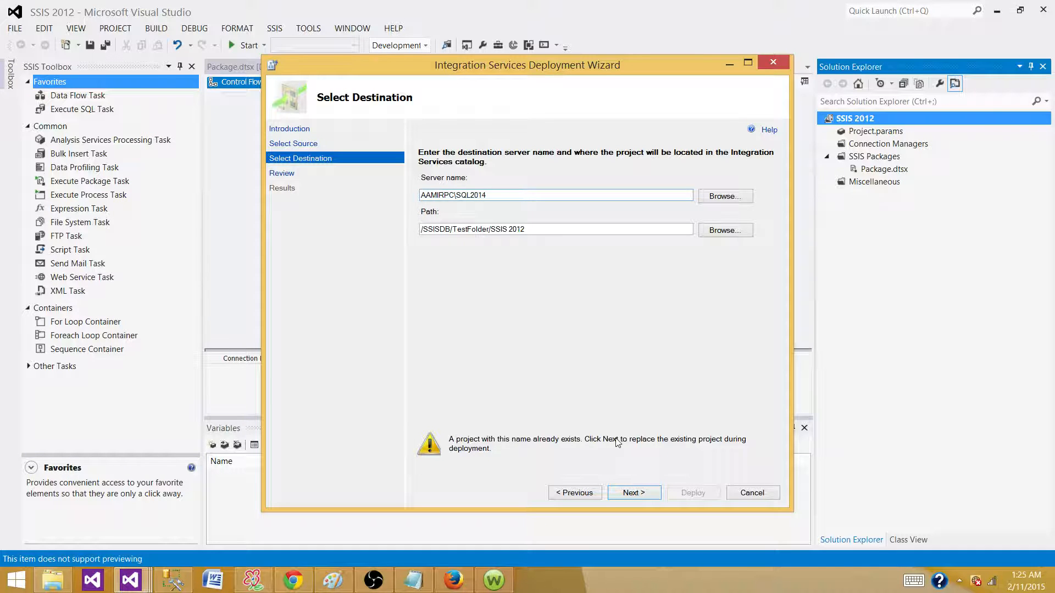
mouse_move(720, 444)
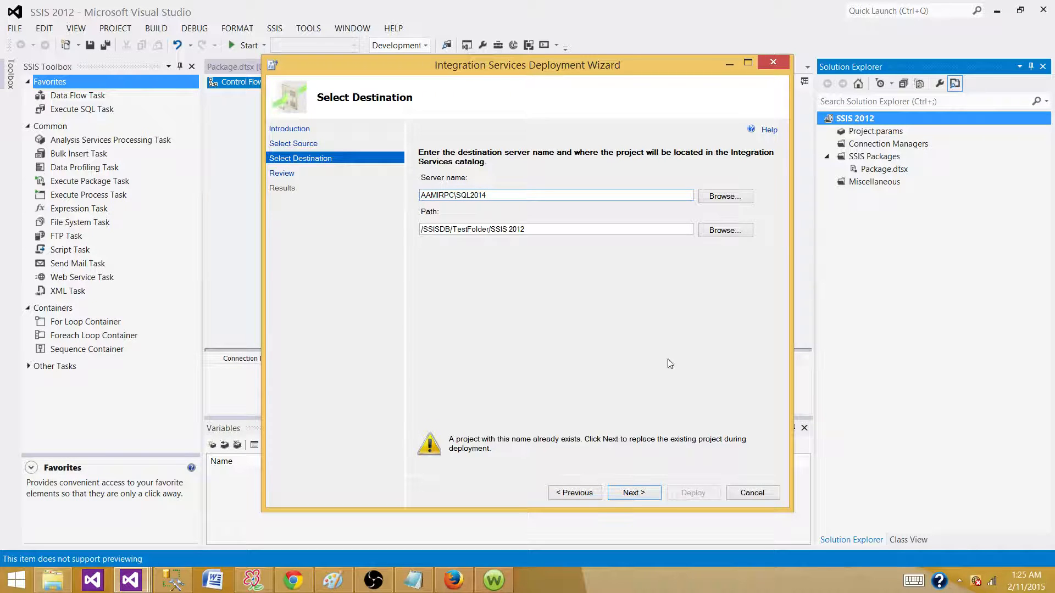
click(633, 492)
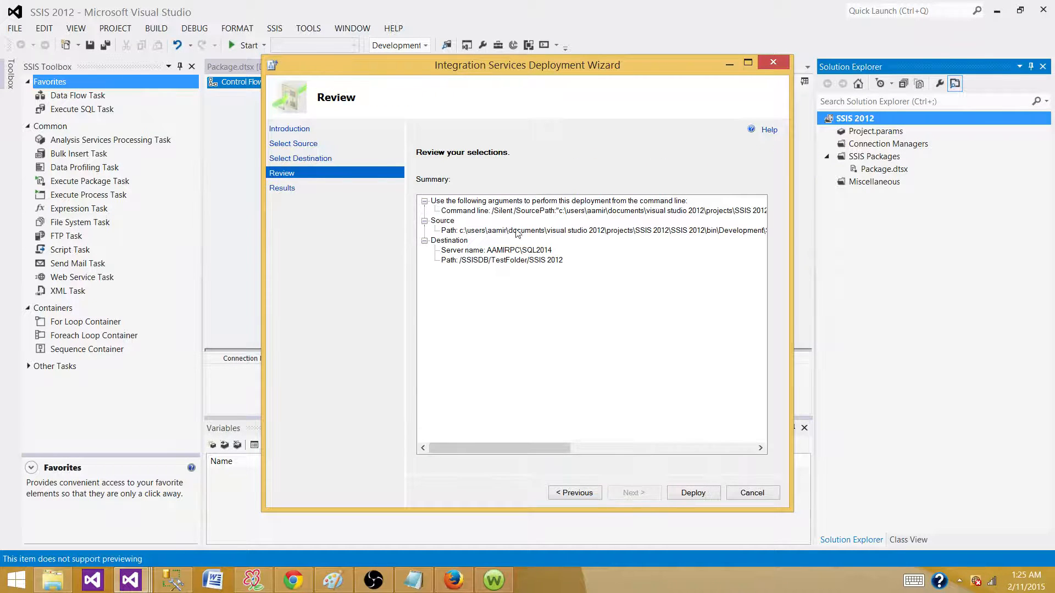
click(693, 492)
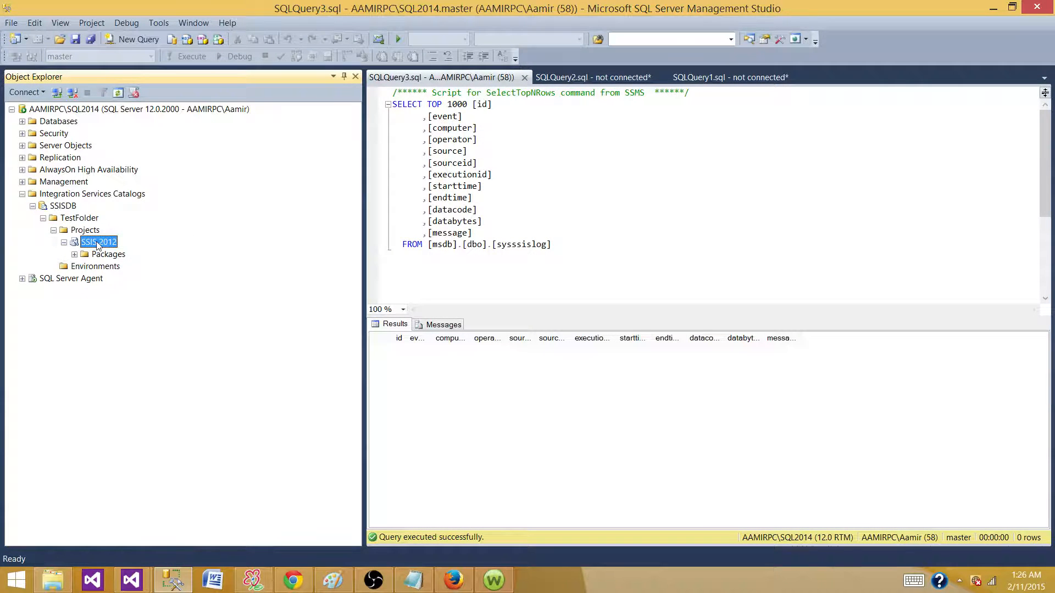
Show the SSIS 2012 project's version history listing the 1:25:59 AM and 1:24:14 AM deployments
right_click(97, 242)
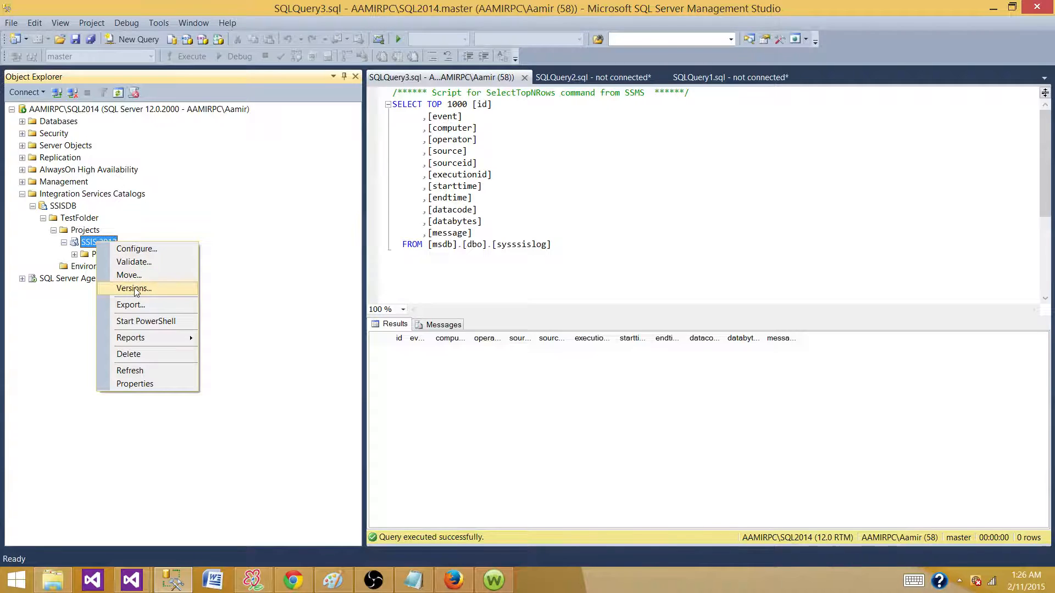
click(133, 288)
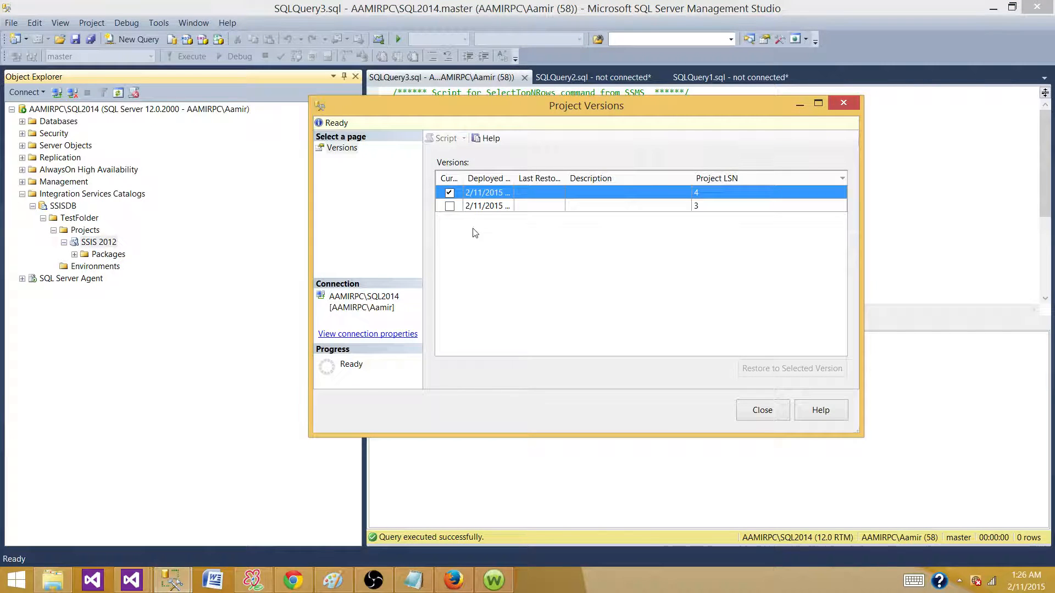
mouse_move(513, 178)
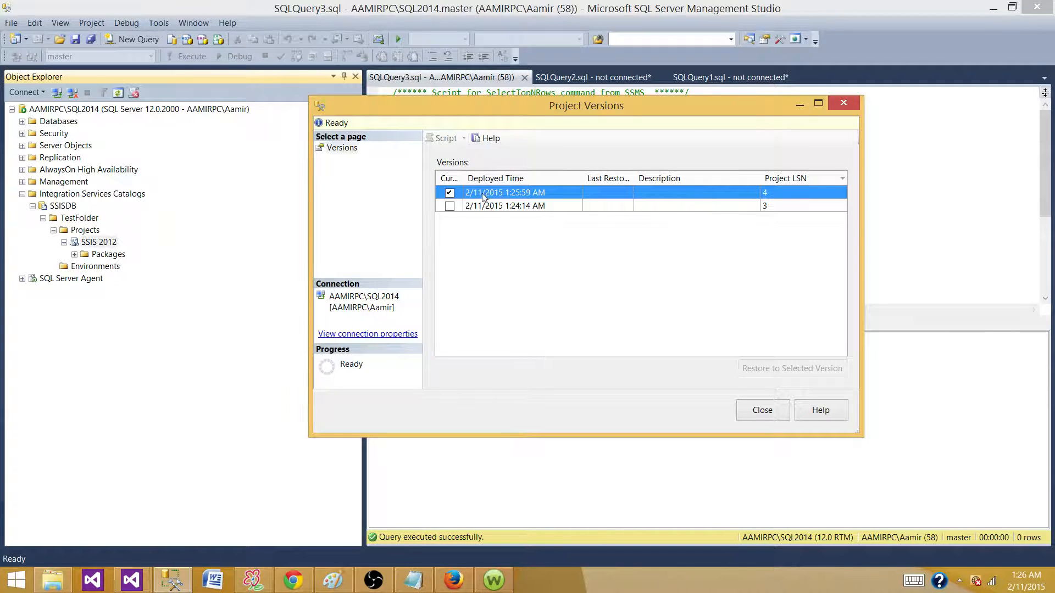
Restore the SSIS 2012 project to its older 1:24:14 AM version and close Project Versions
click(521, 205)
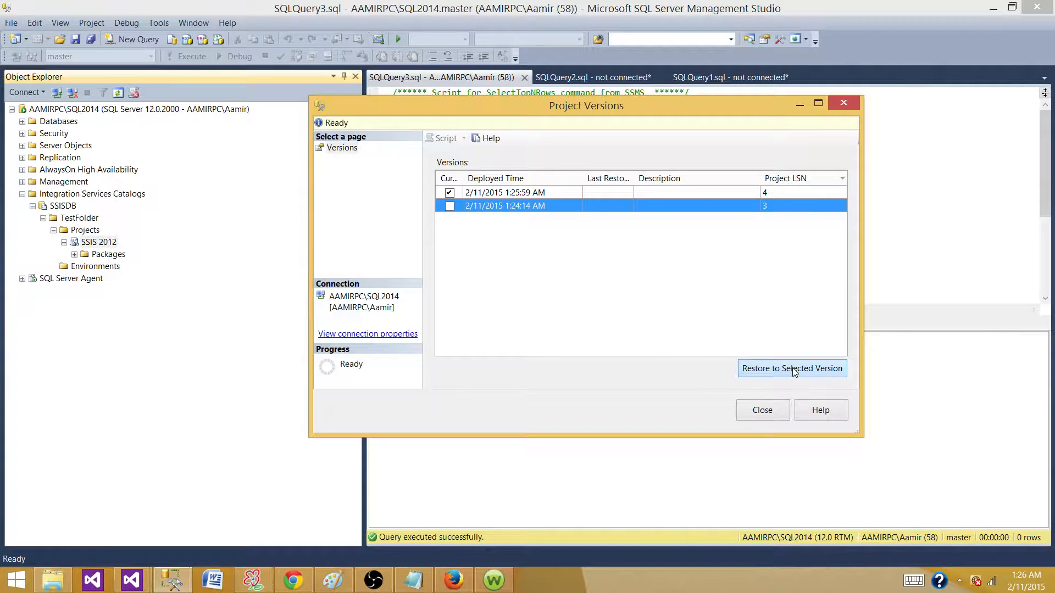
click(792, 368)
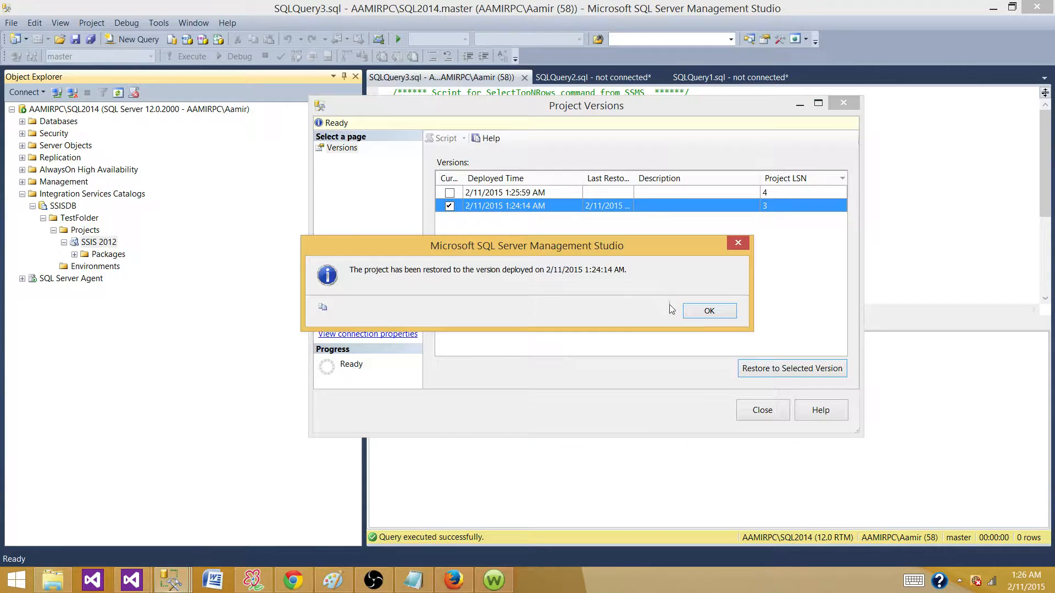
click(707, 310)
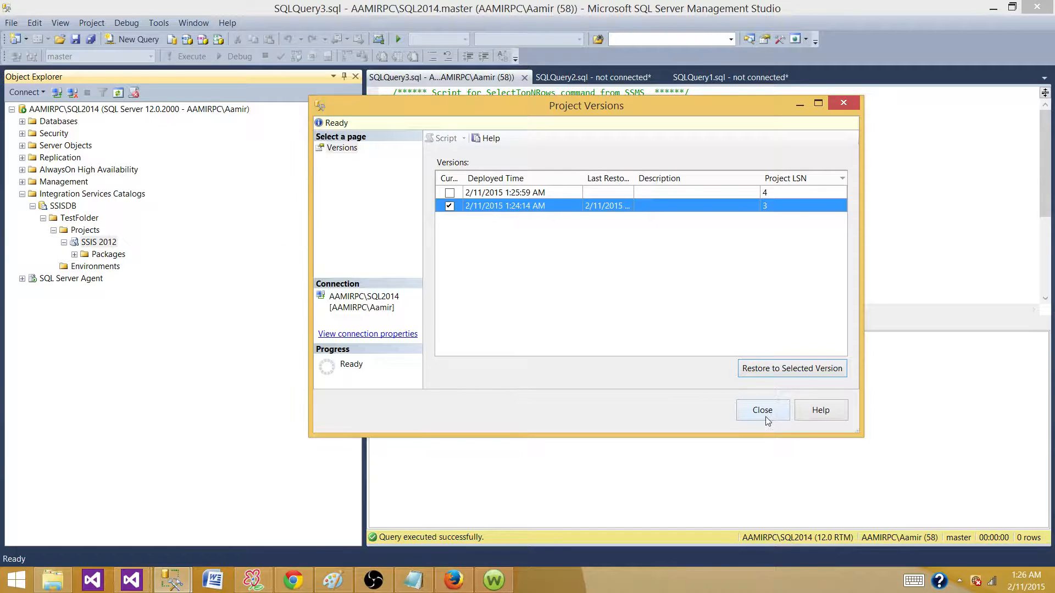
click(761, 410)
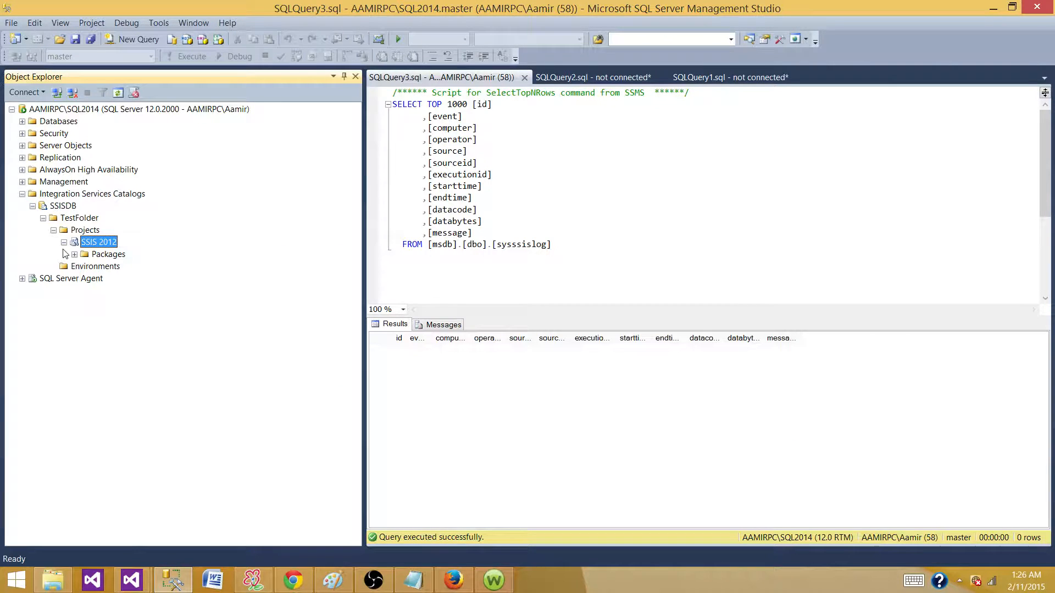
Show Package.dtsx under the restored project's Packages, then bring up the Paint question slide
click(74, 254)
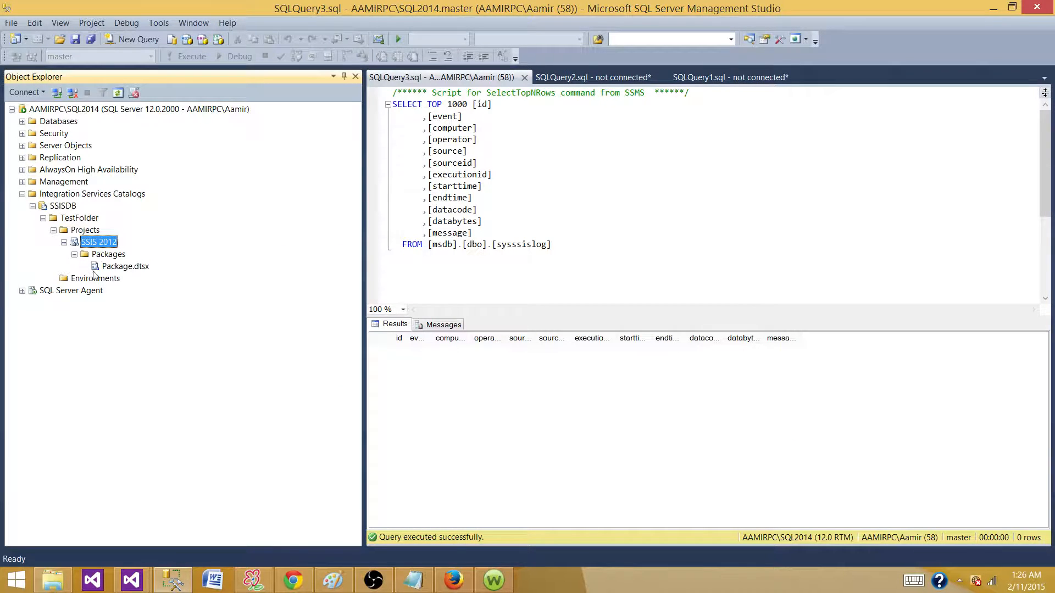
right_click(124, 266)
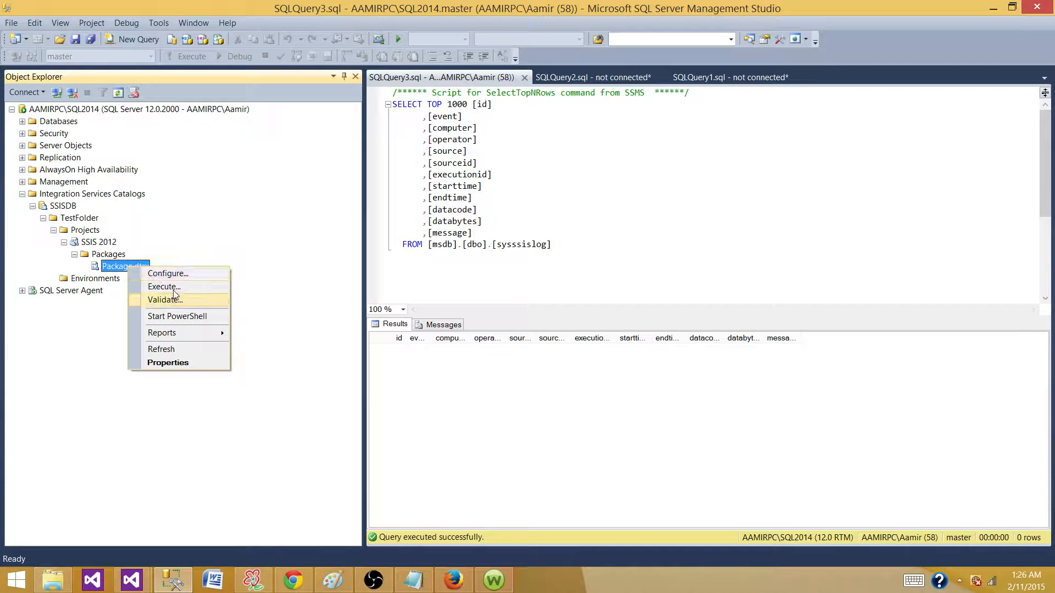
mouse_move(164, 287)
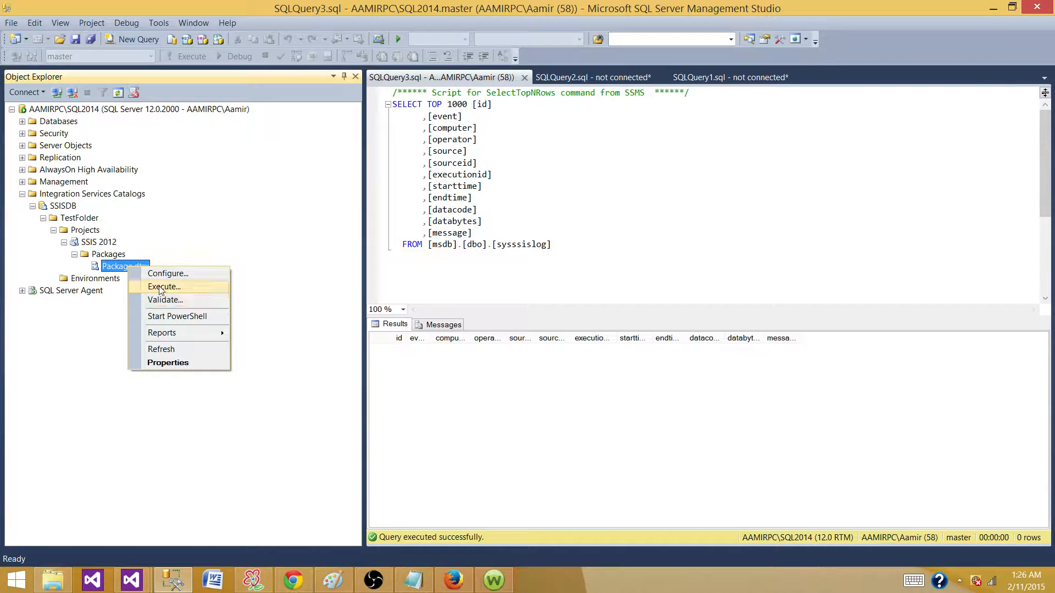
click(99, 242)
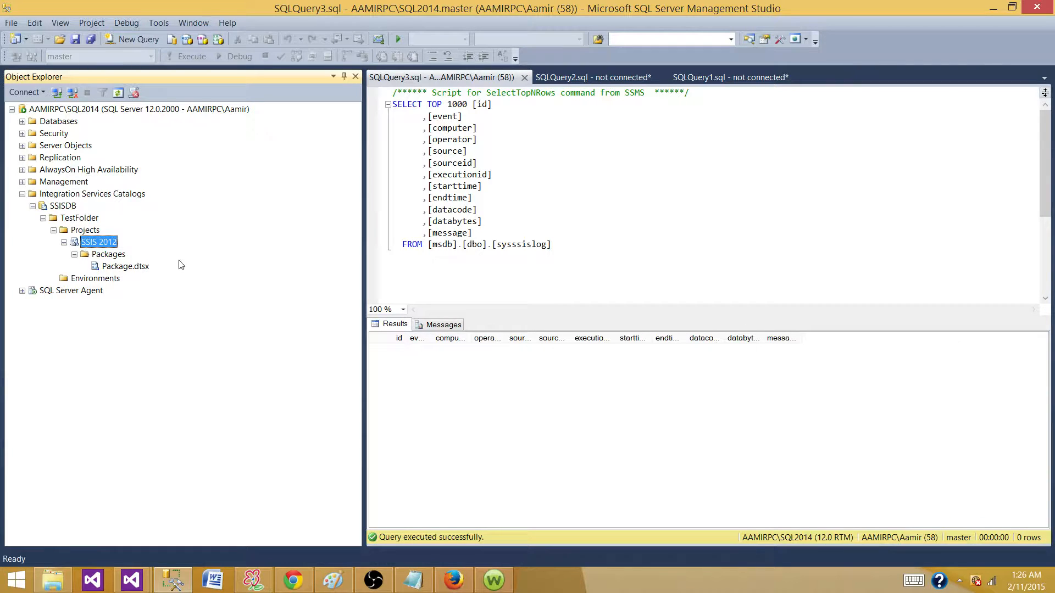
mouse_move(349, 574)
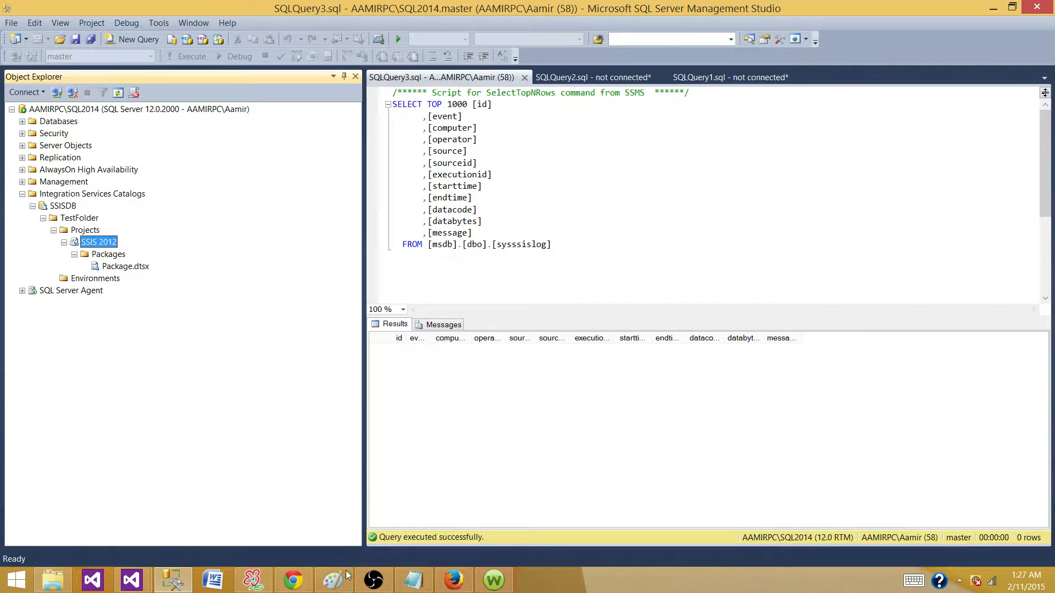
click(332, 580)
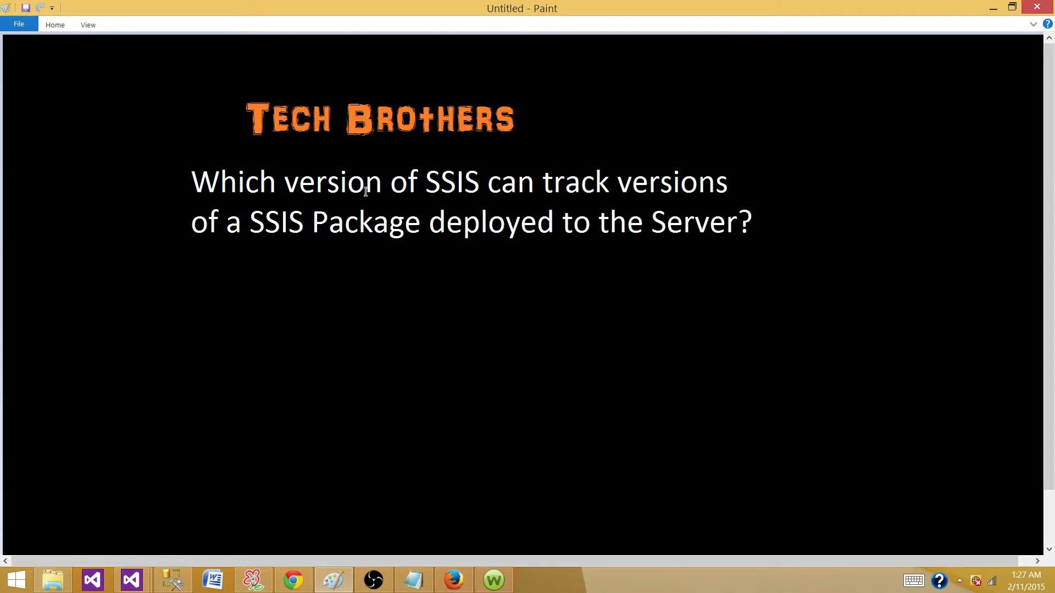